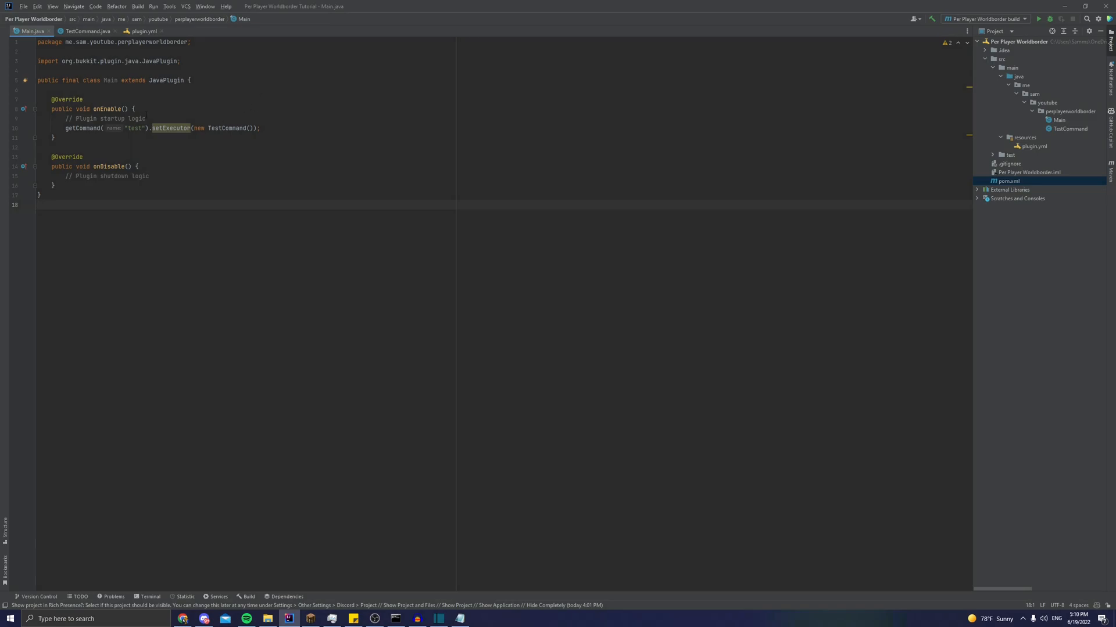
# Step: Start a new Spigot plugin project, then abandon the new-project wizard
pyautogui.click(22, 7)
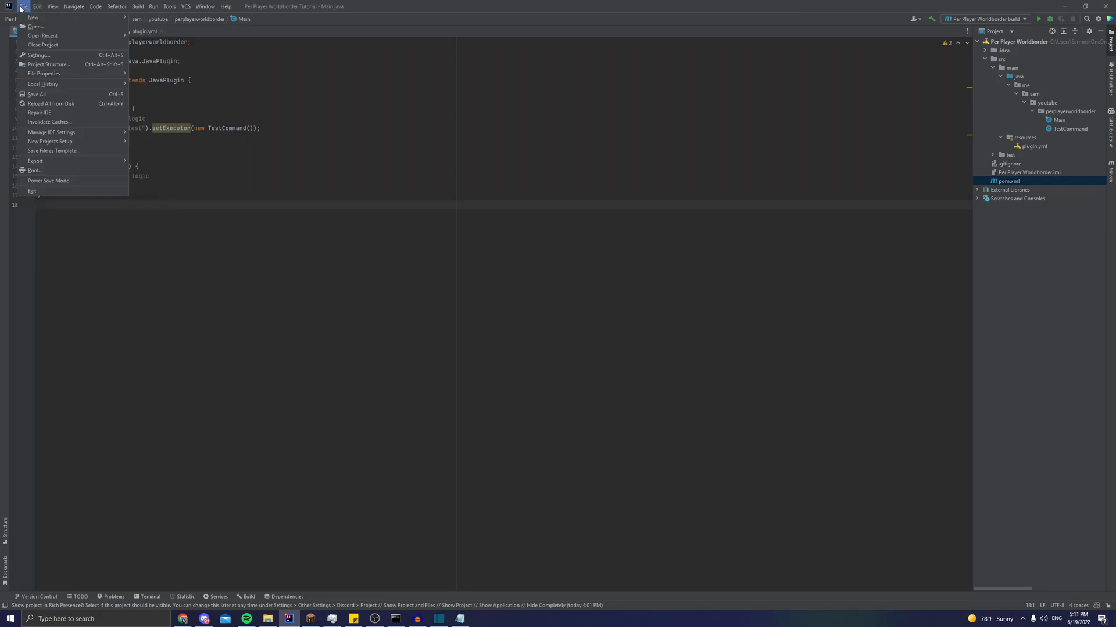
pyautogui.click(26, 21)
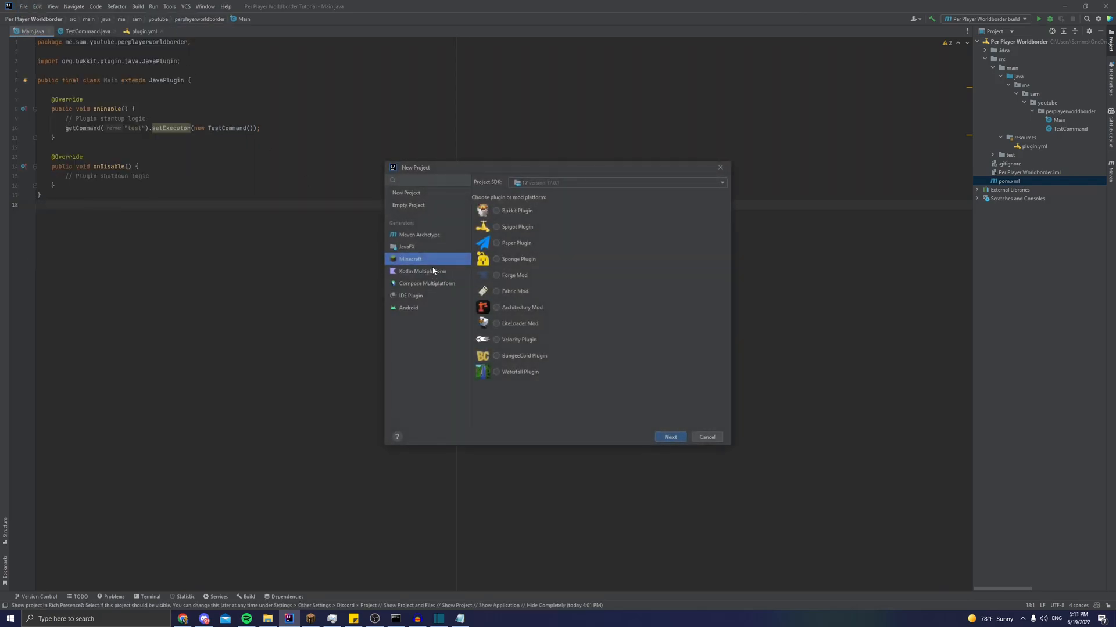
pyautogui.click(495, 226)
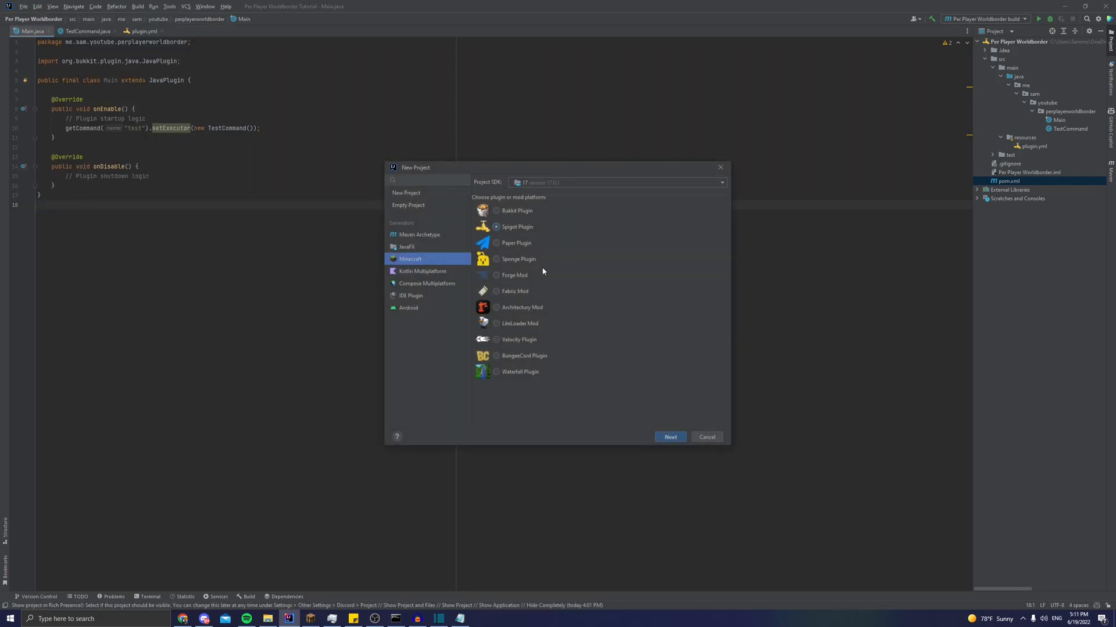
pyautogui.click(670, 437)
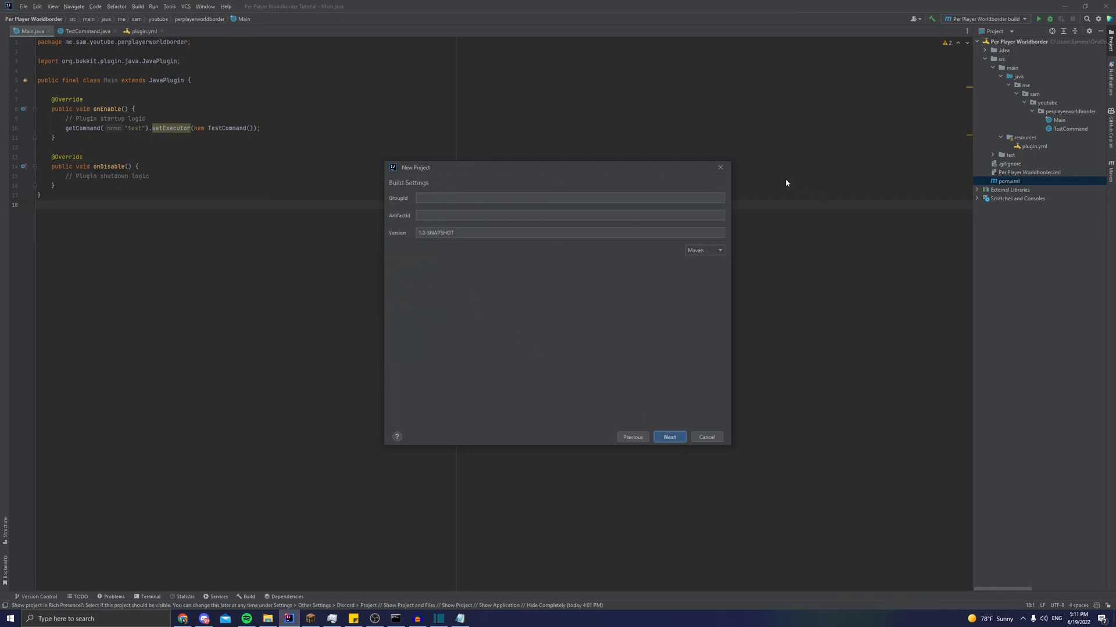
pyautogui.click(706, 436)
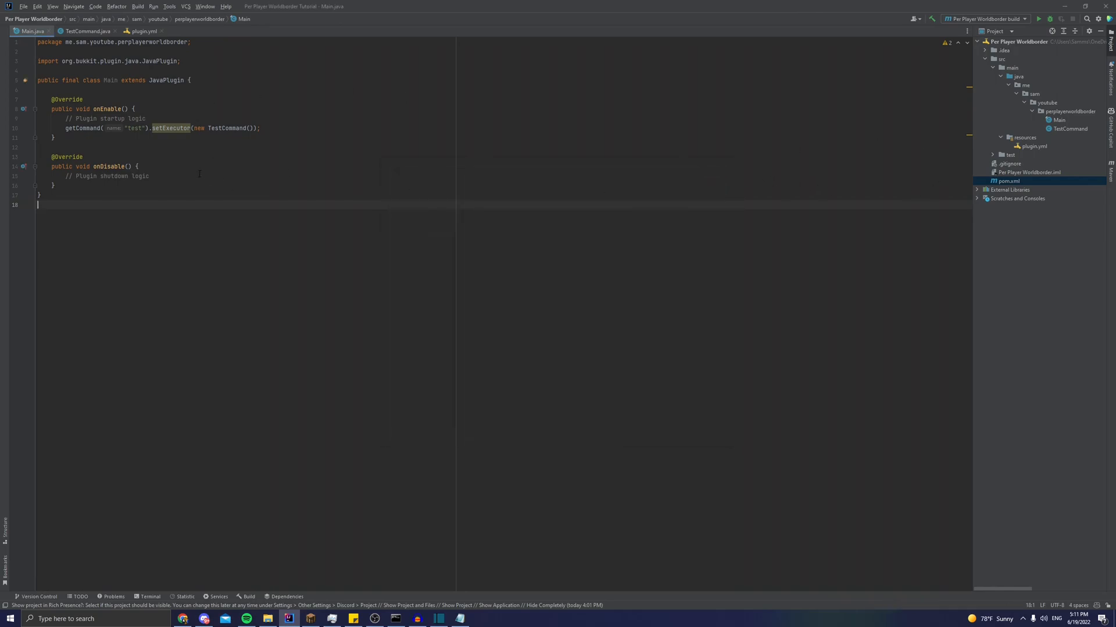
# Step: Open TestCommand.java and pom.xml, review its dependencies, then view the WorldBorderAPI repository
pyautogui.click(87, 31)
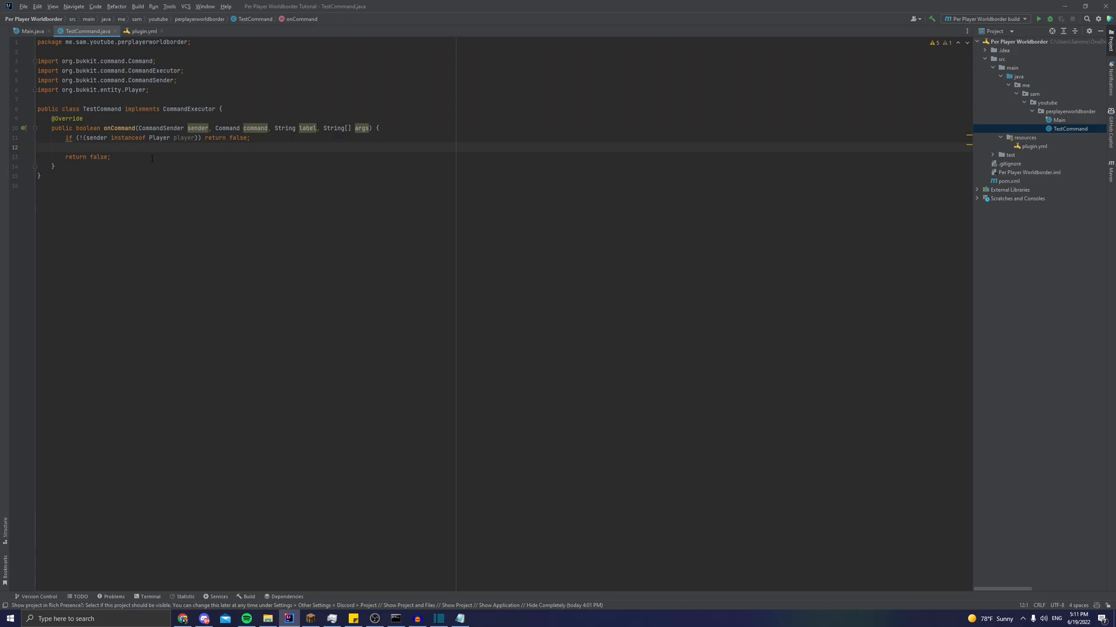
pyautogui.click(1033, 146)
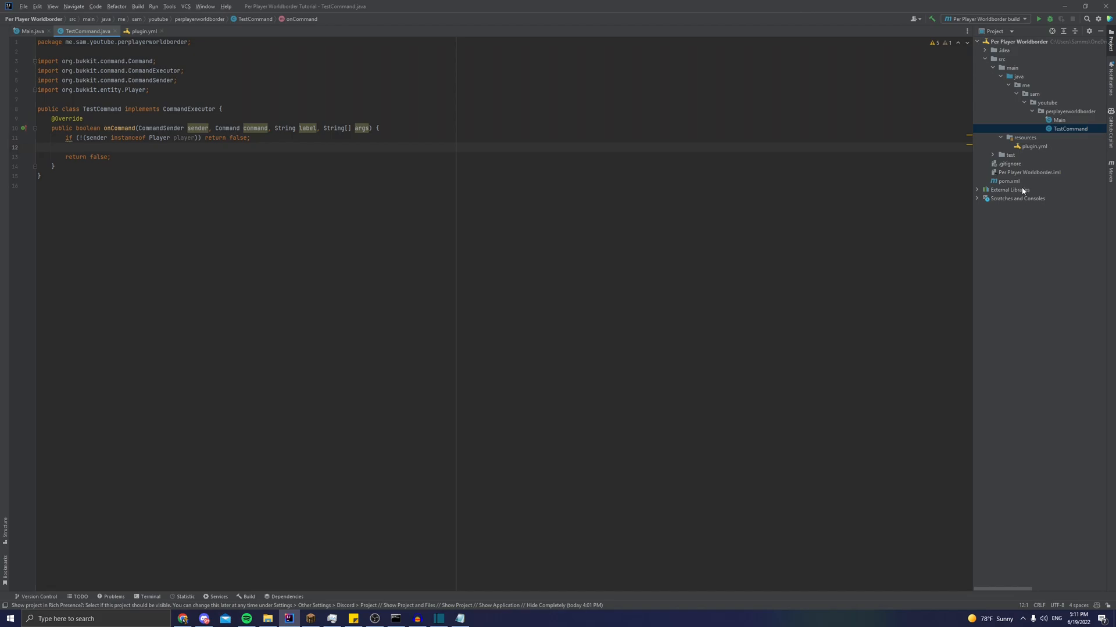
pyautogui.moveTo(1082, 190)
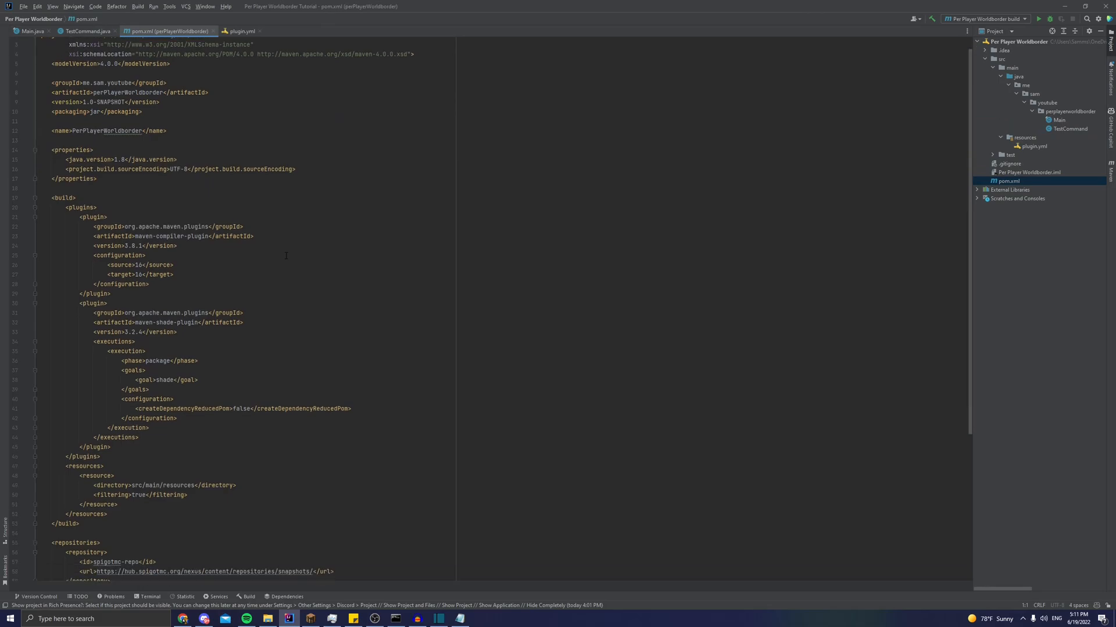
pyautogui.scroll(-3)
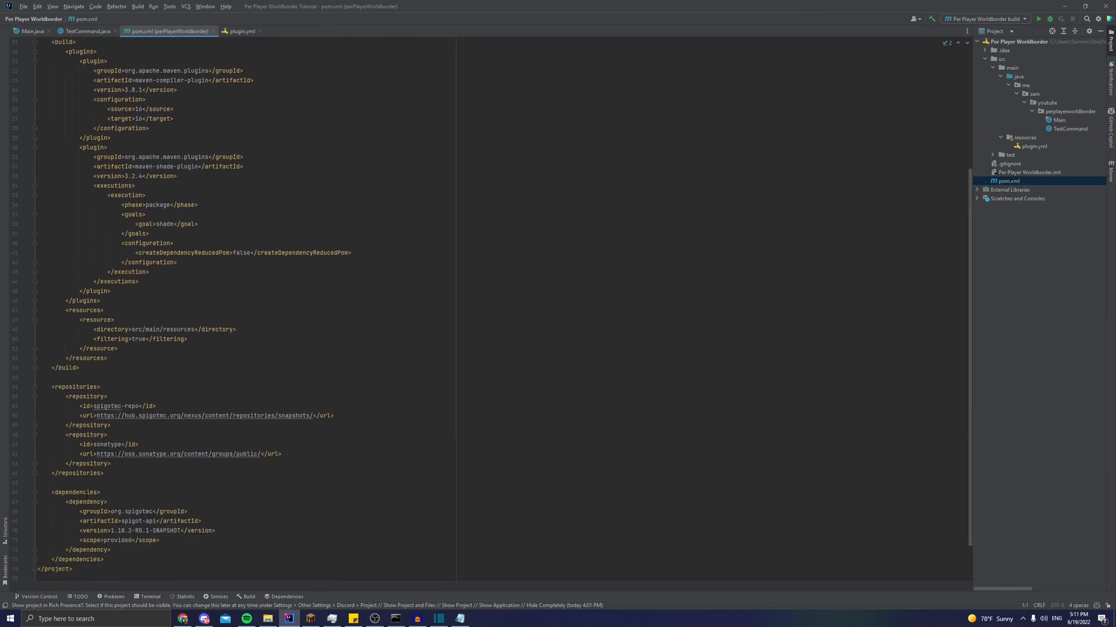
pyautogui.click(84, 502)
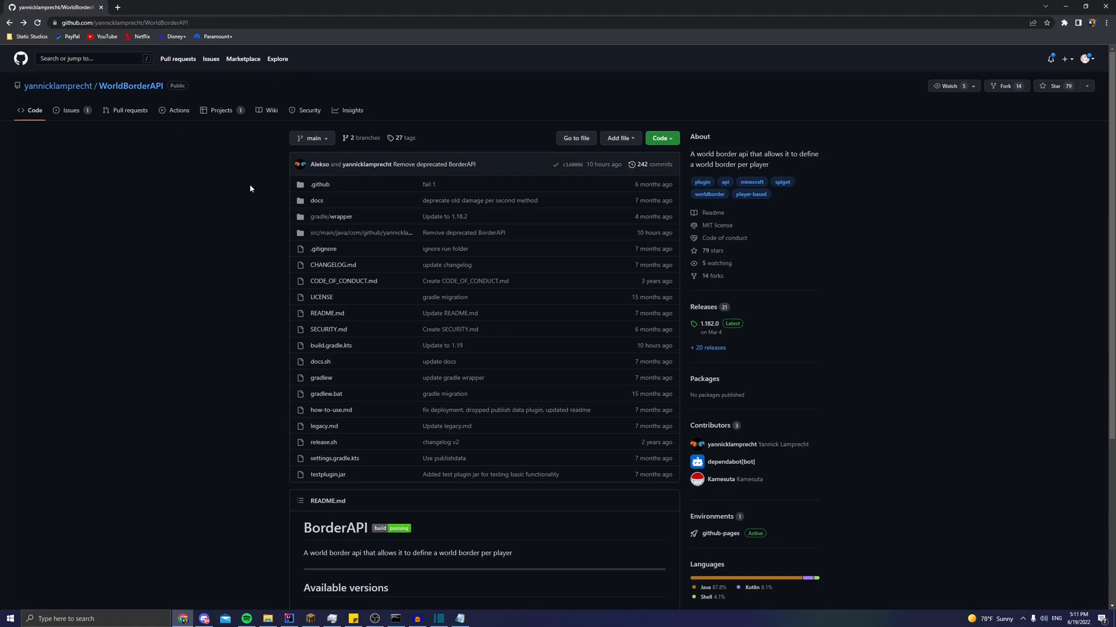
pyautogui.moveTo(386, 500)
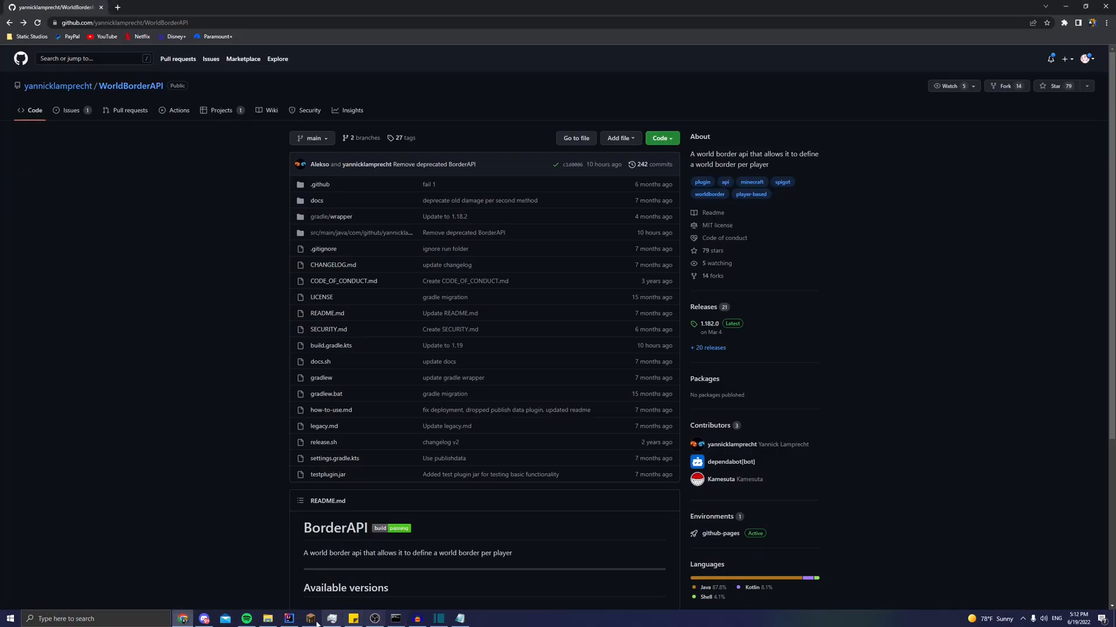
# Step: Add the eldonexus repository and worldborderapi dependency to pom.xml, then check WorldBorderAPI's tags
pyautogui.click(288, 619)
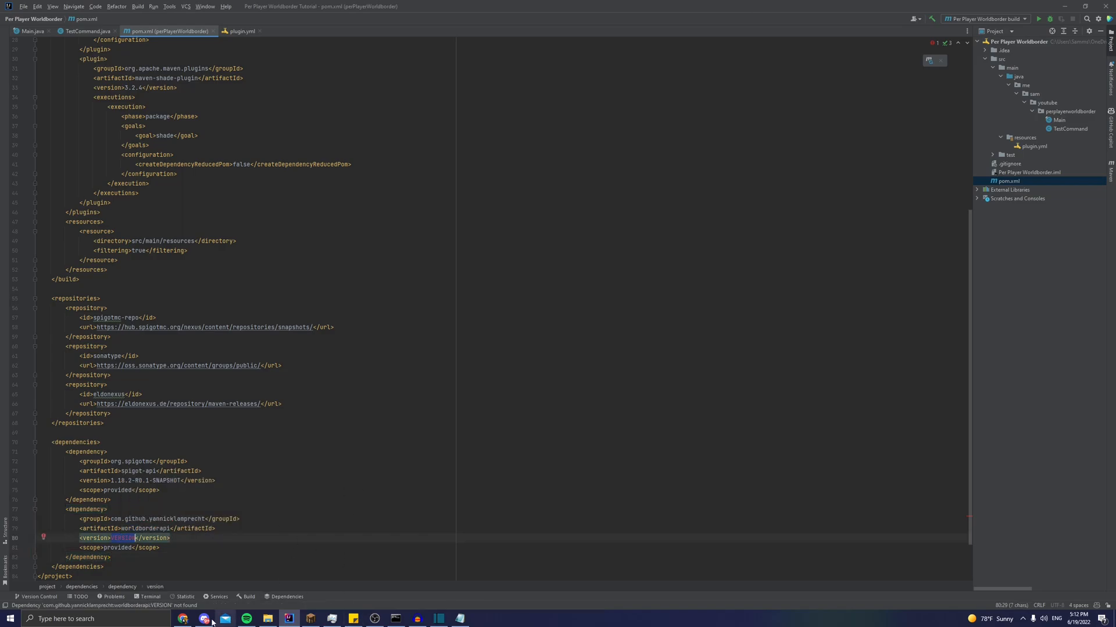
pyautogui.click(184, 618)
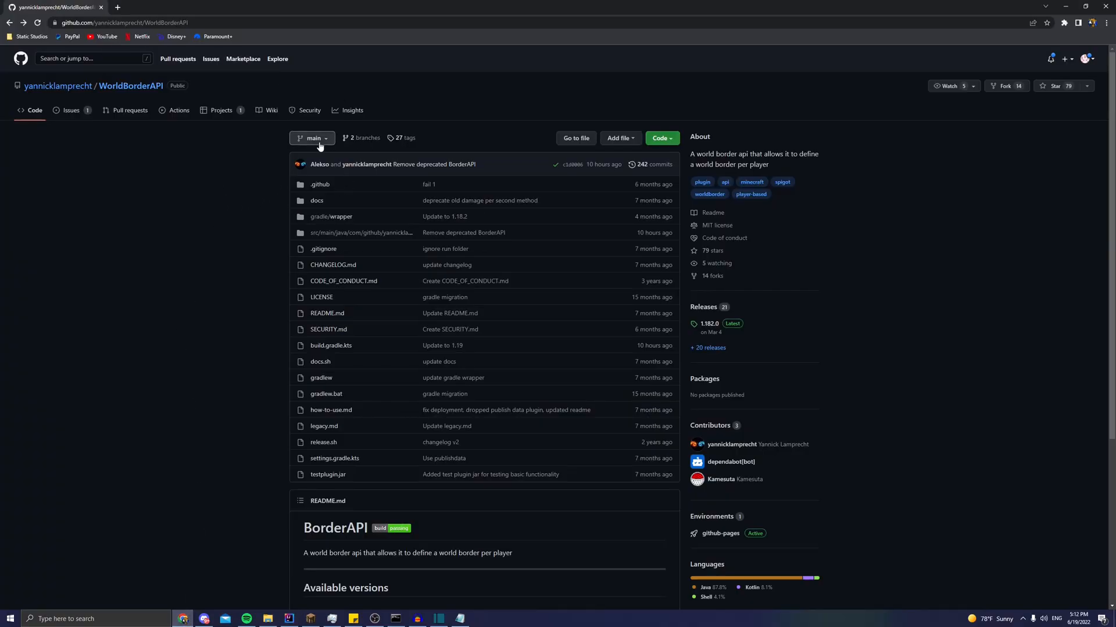
pyautogui.click(311, 138)
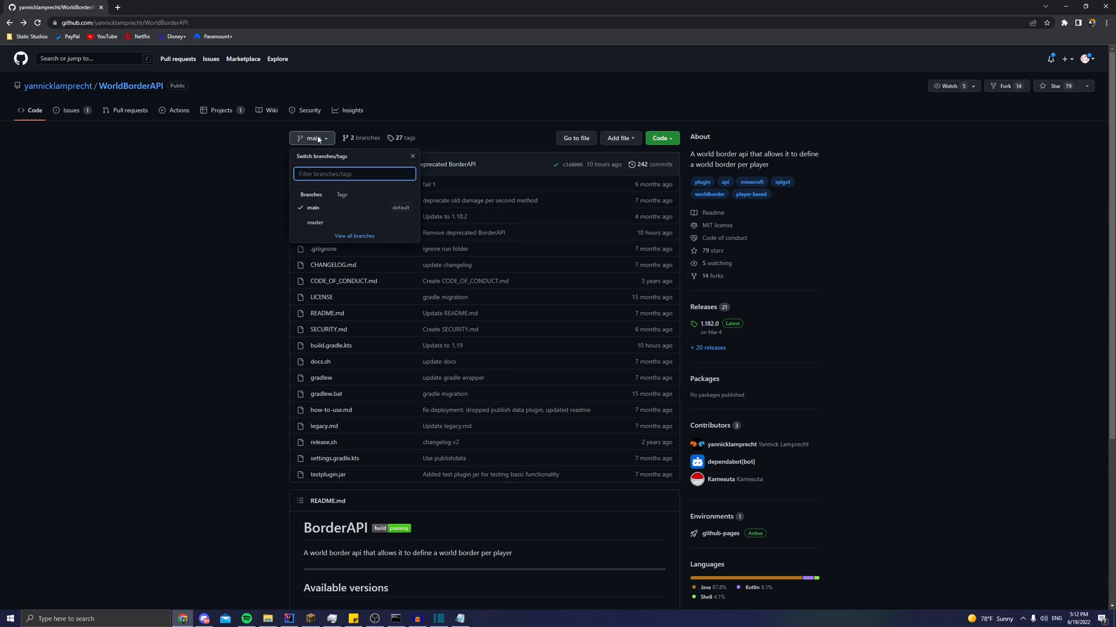
pyautogui.click(342, 194)
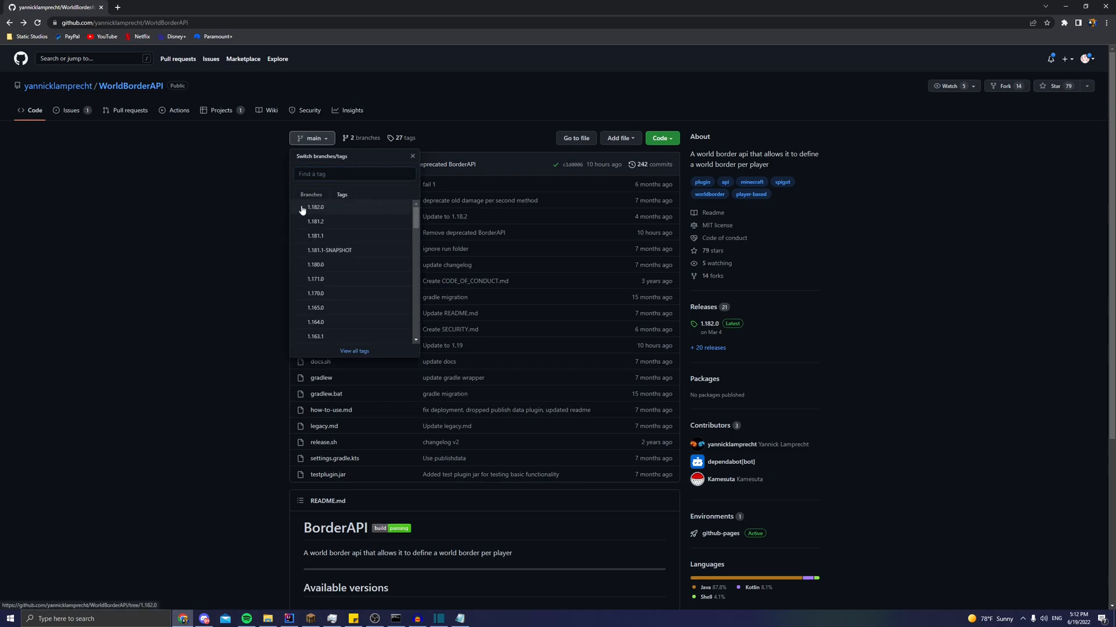
pyautogui.moveTo(328, 212)
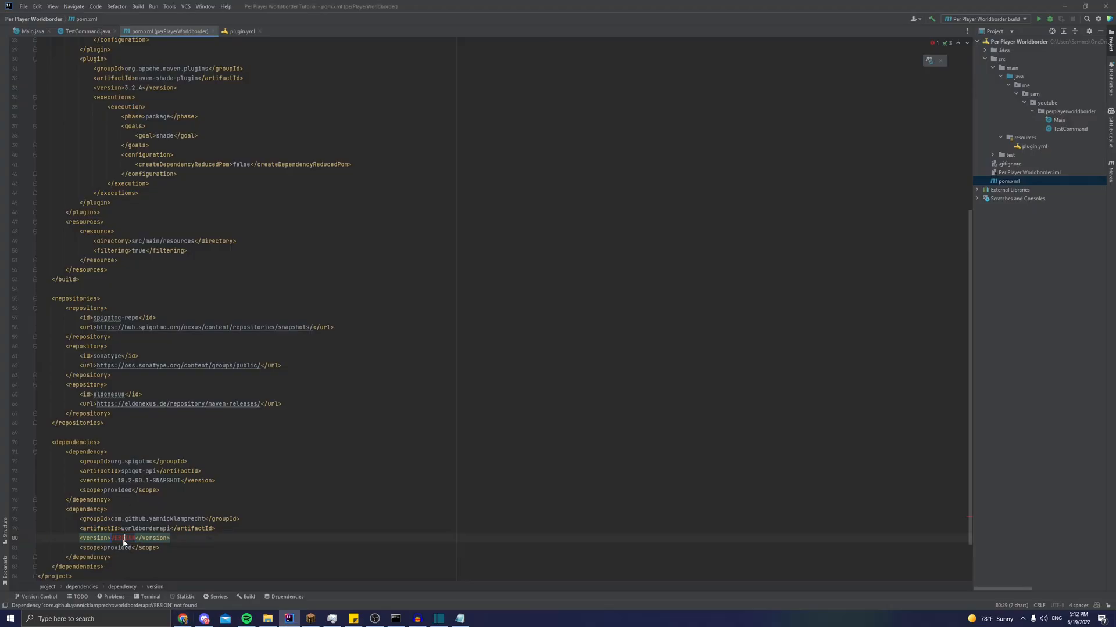
# Step: Replace the worldborderapi version placeholder with 1.182.0
pyautogui.write('1.182.0')
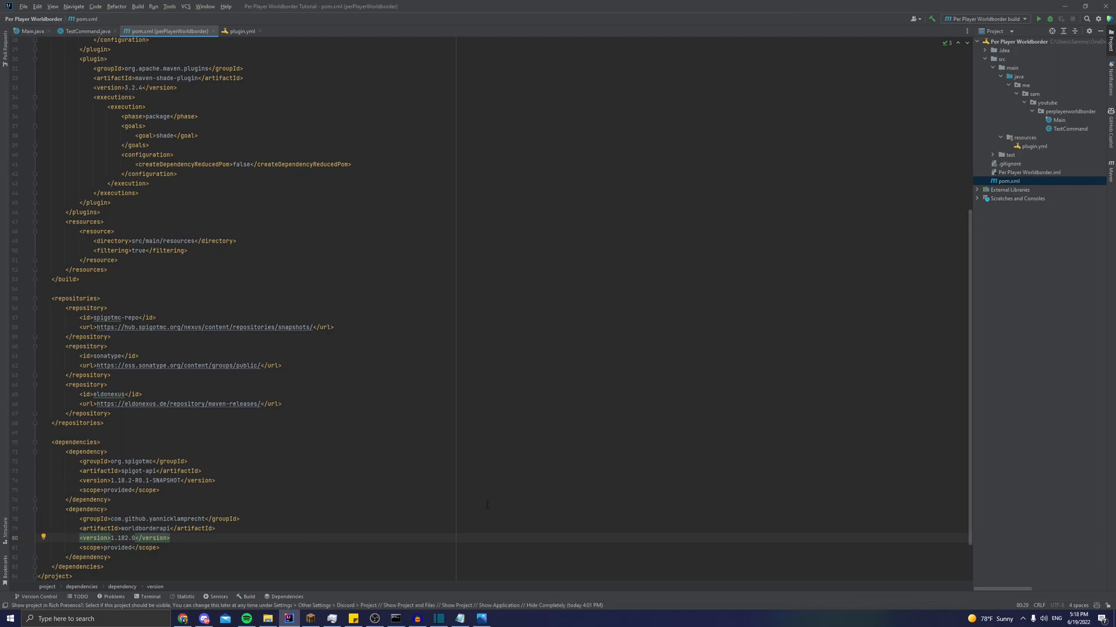
pyautogui.moveTo(327, 517)
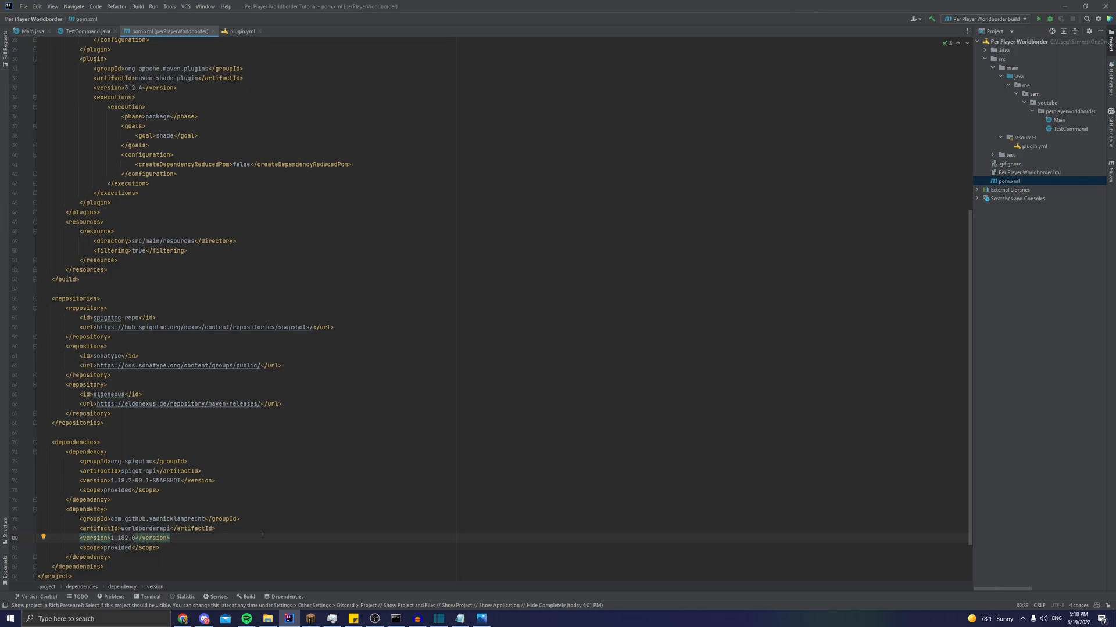
pyautogui.click(1056, 120)
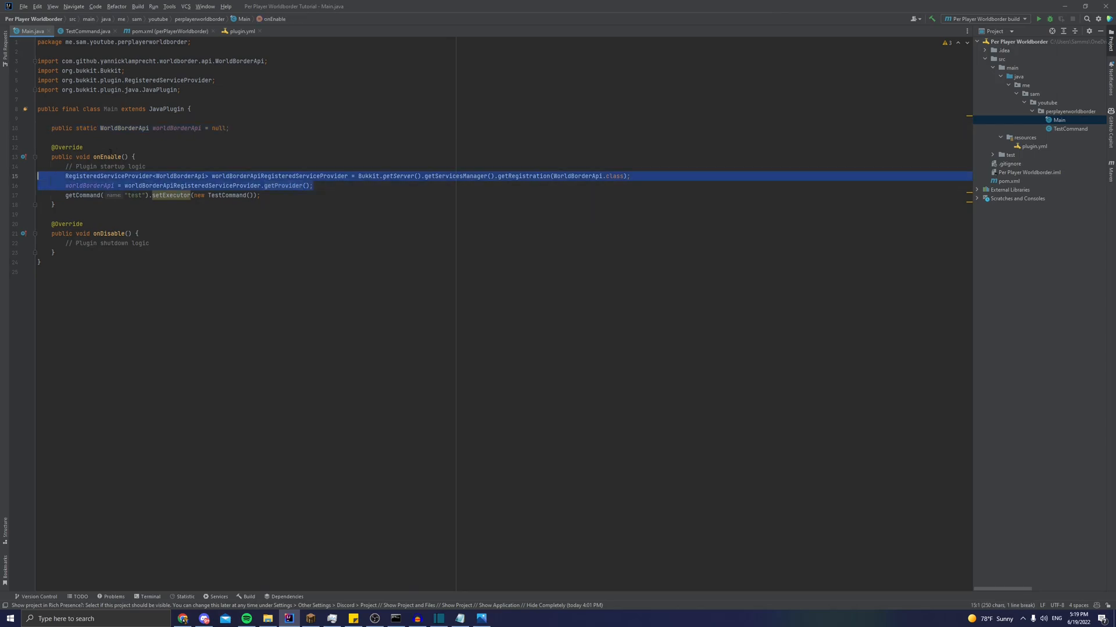
pyautogui.moveTo(88, 157)
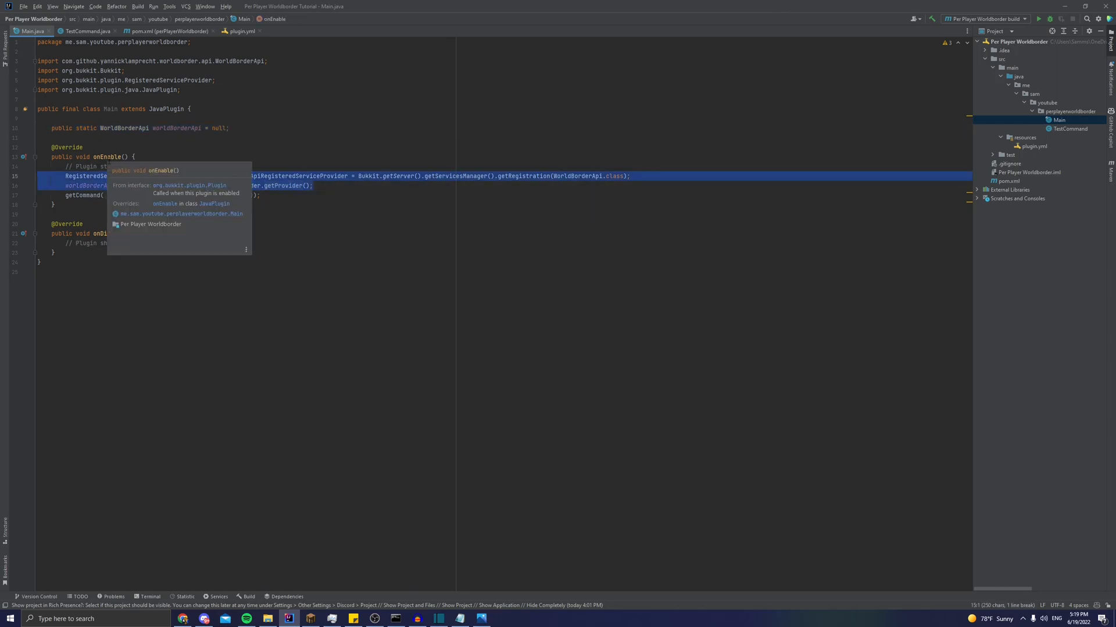
pyautogui.moveTo(277, 183)
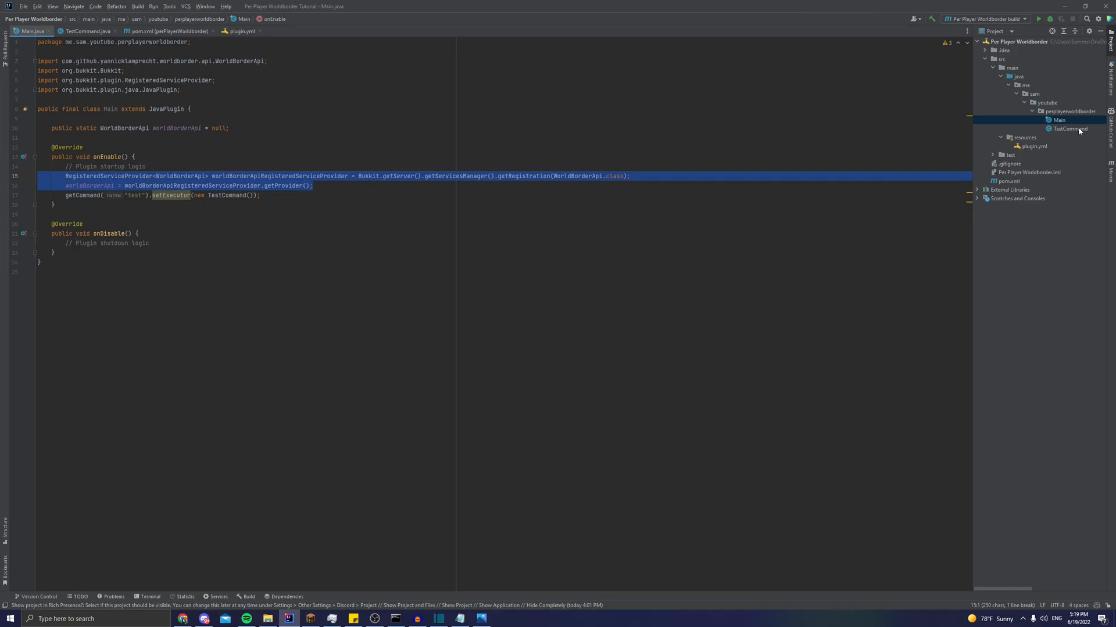
pyautogui.moveTo(1075, 133)
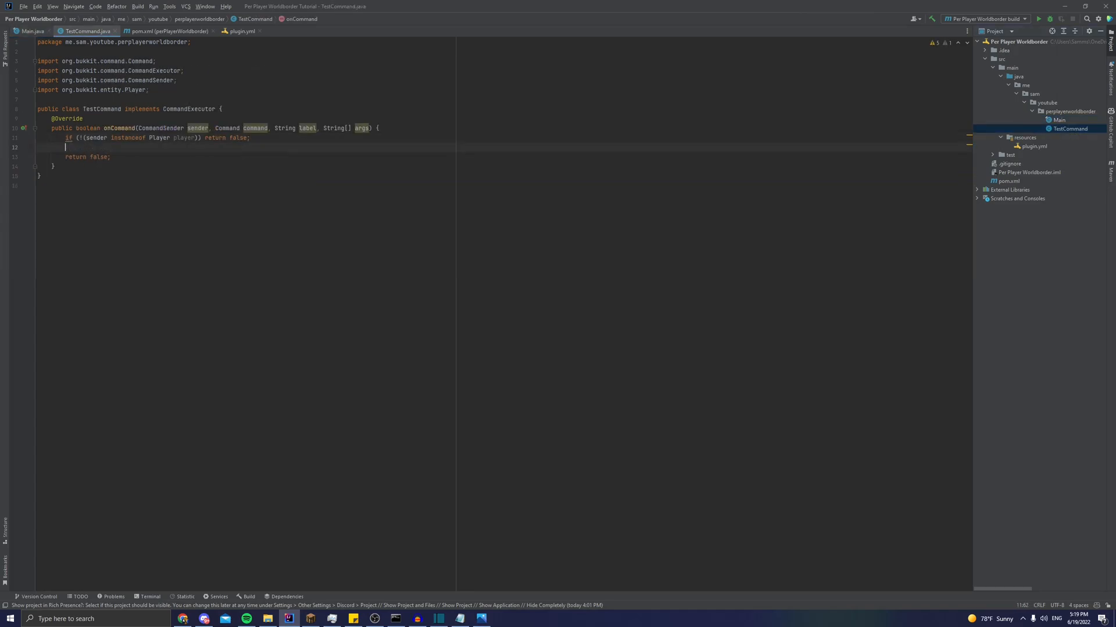
# Step: Call Main.worldBorderApi.setBorder using the player, size, location overload
pyautogui.write('Main')
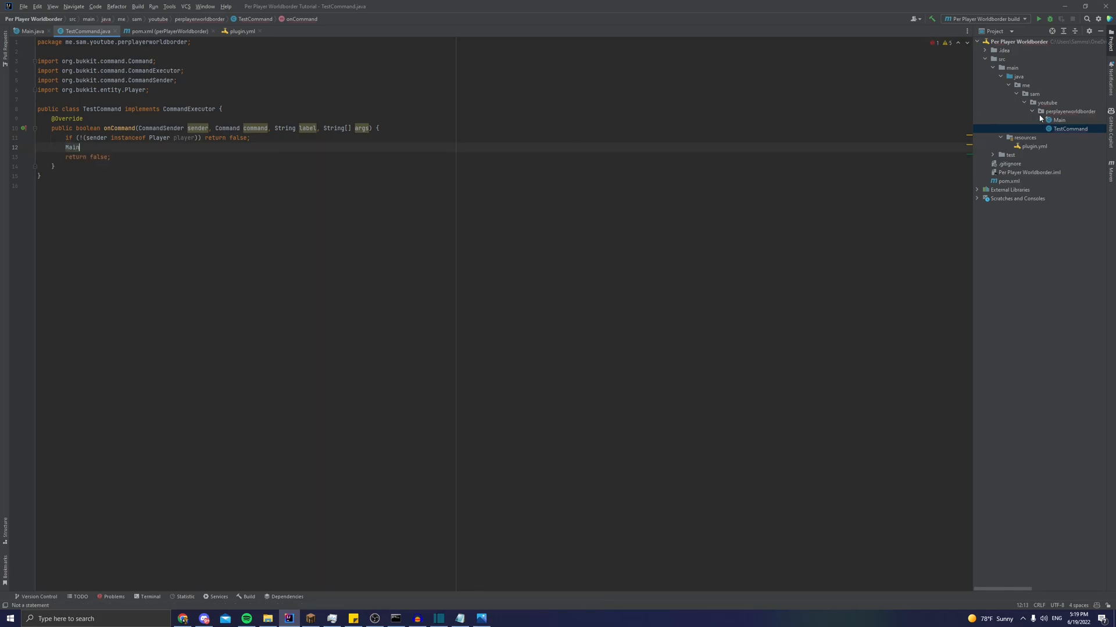
pyautogui.write('.worldBorderApi')
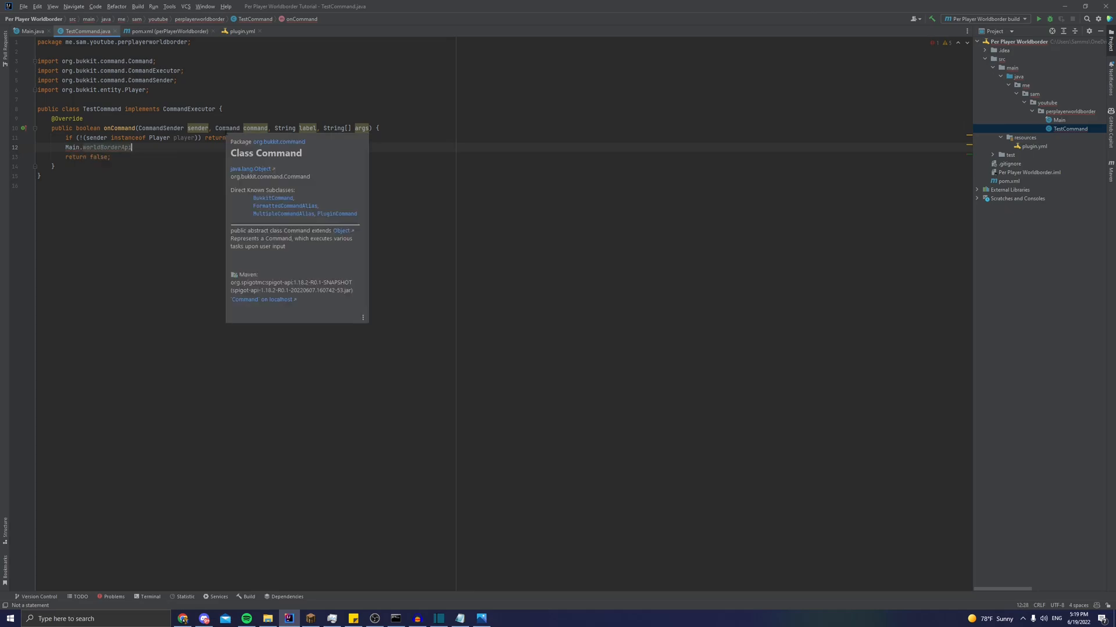
pyautogui.write('.setBorder();')
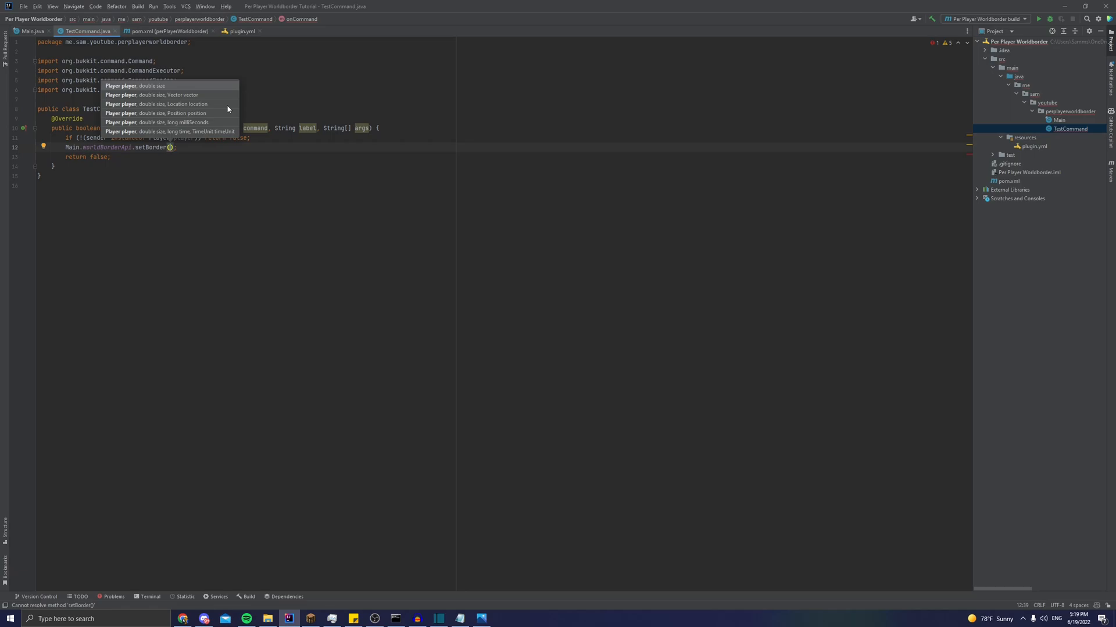
pyautogui.click(136, 86)
pyautogui.write('player, ')
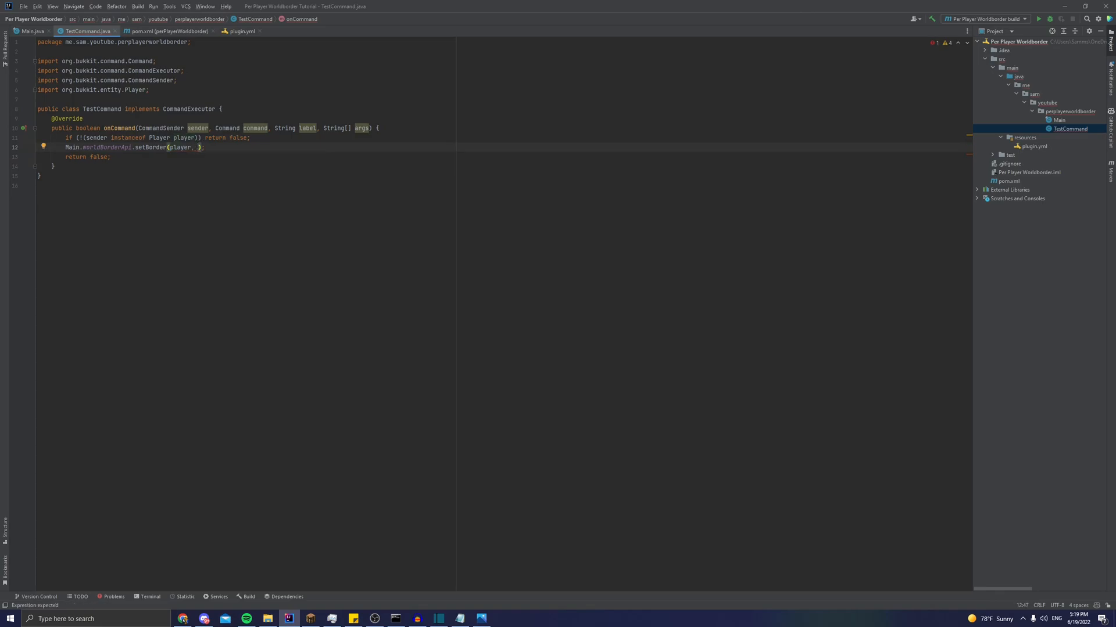
# Step: Pass size 20 and new Location(player.getWorld(), 0, ...) to setBorder
pyautogui.write('20')
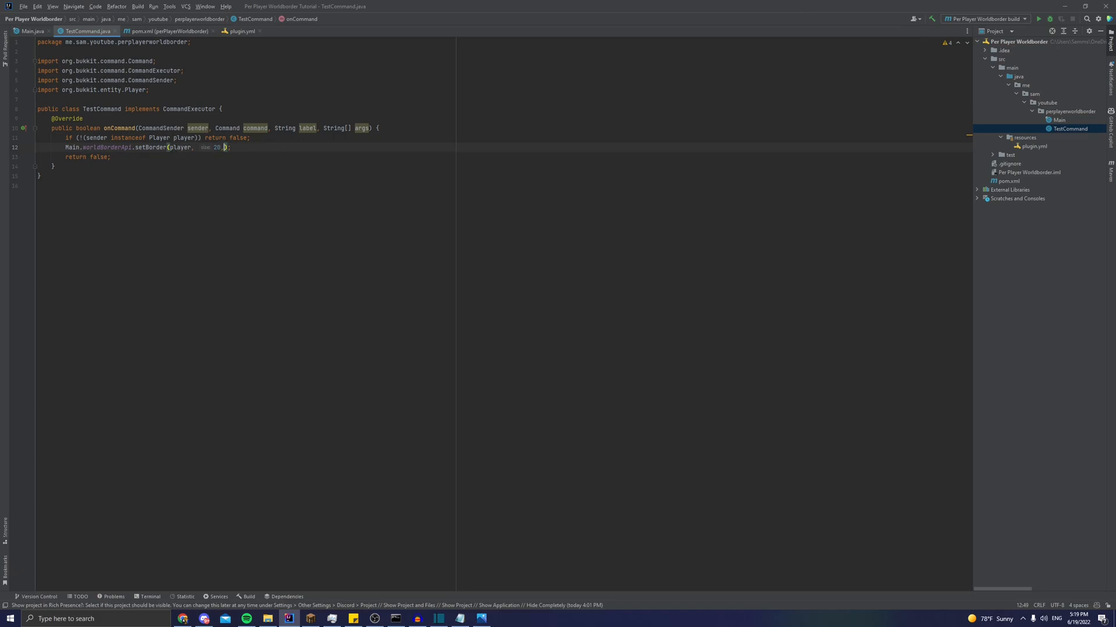
pyautogui.write('new')
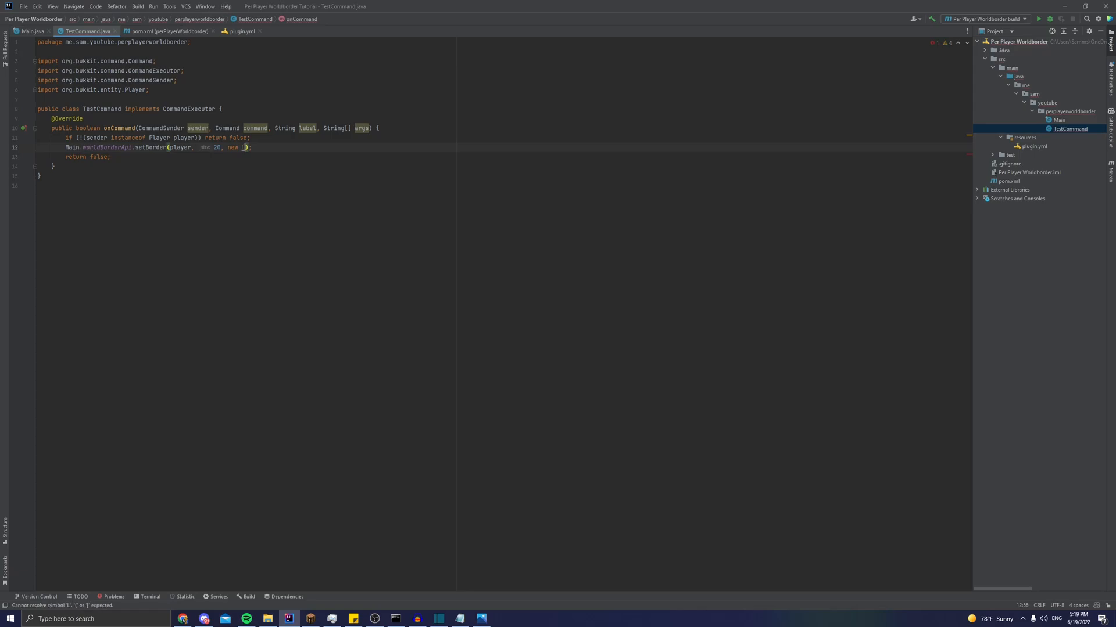
pyautogui.write('Location(')
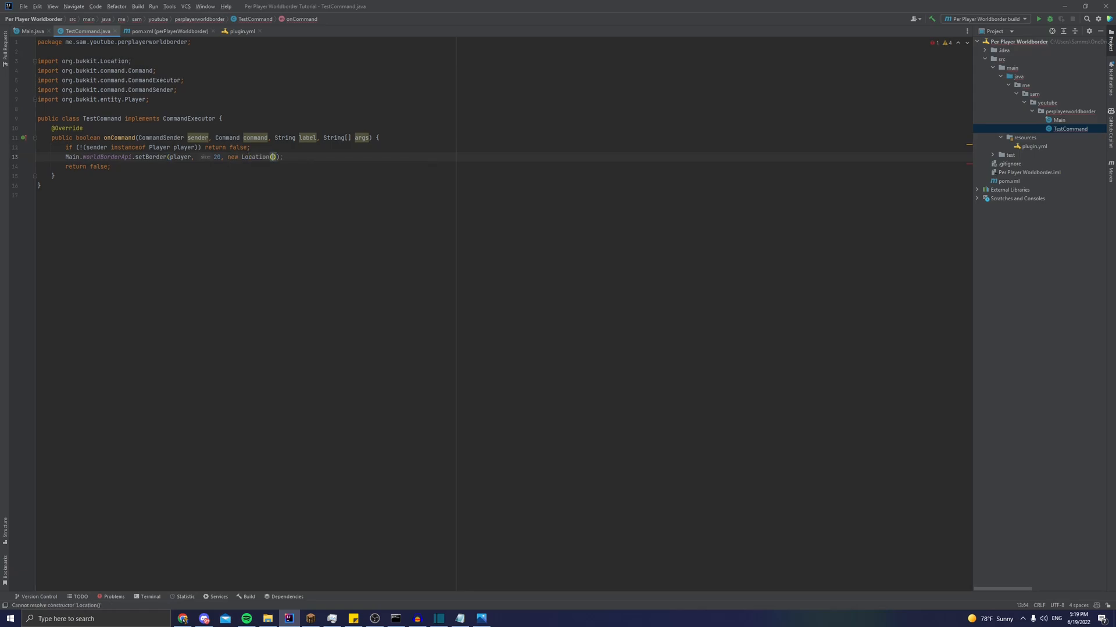
pyautogui.write('Bukkit')
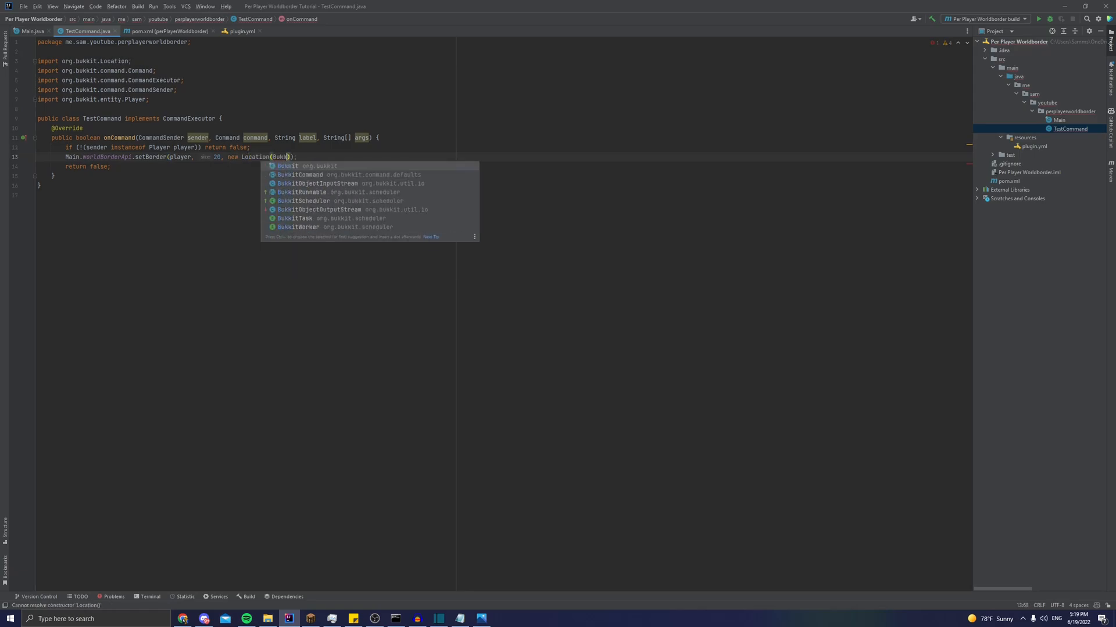
pyautogui.write('player')
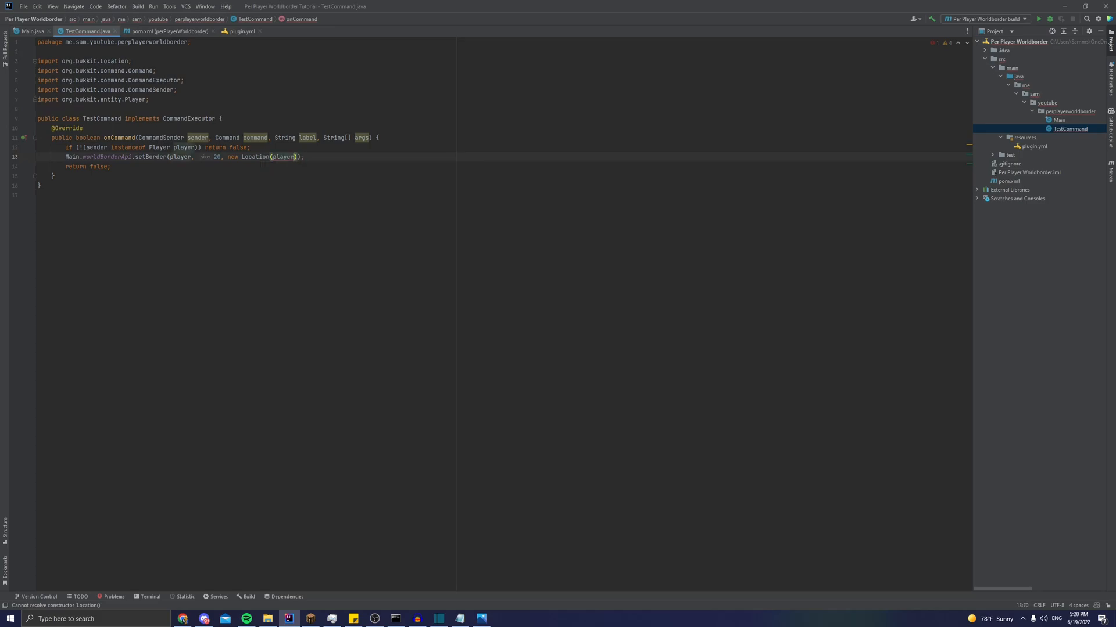
pyautogui.write('.getWorld(),')
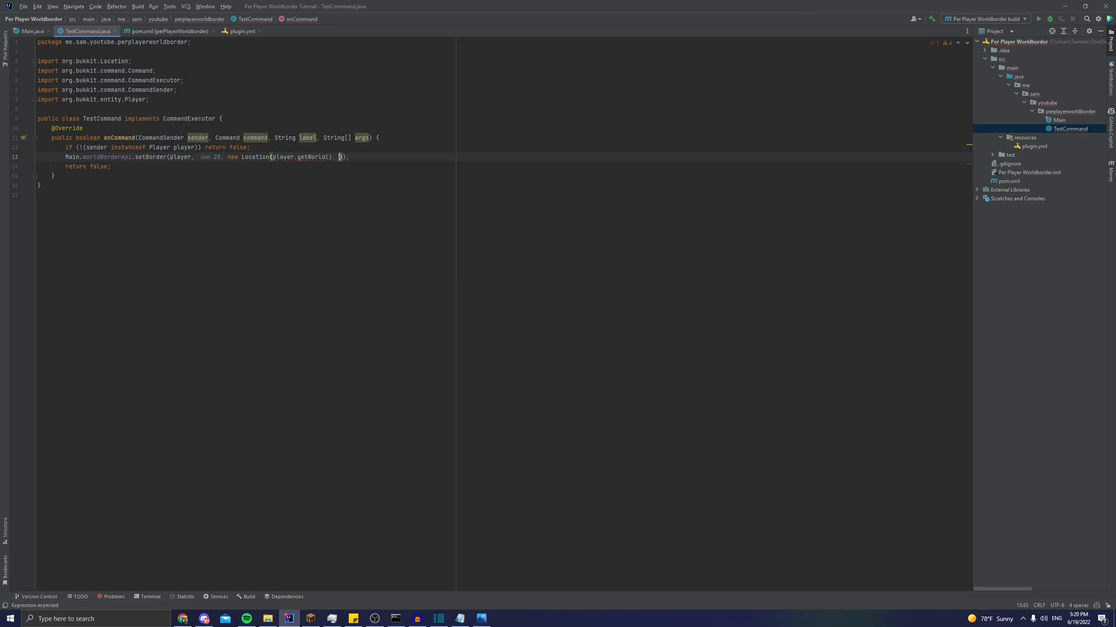
pyautogui.write('0,')
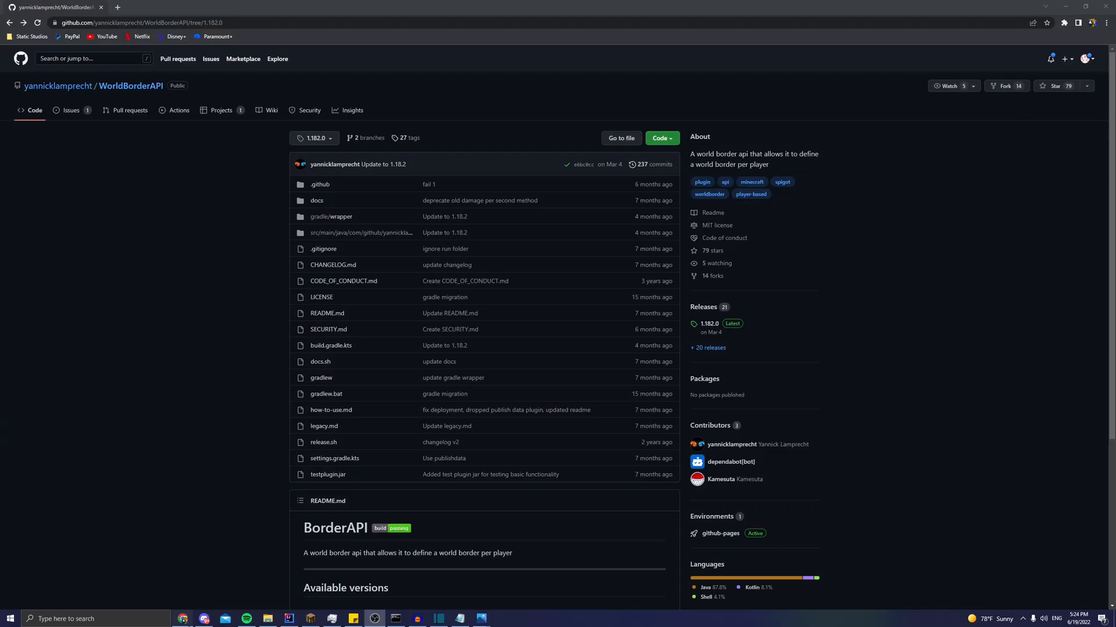
# Step: Open WorldBorderAPI's 1.182.0 release and download worldborderapi-1.182.0.jar
pyautogui.click(313, 138)
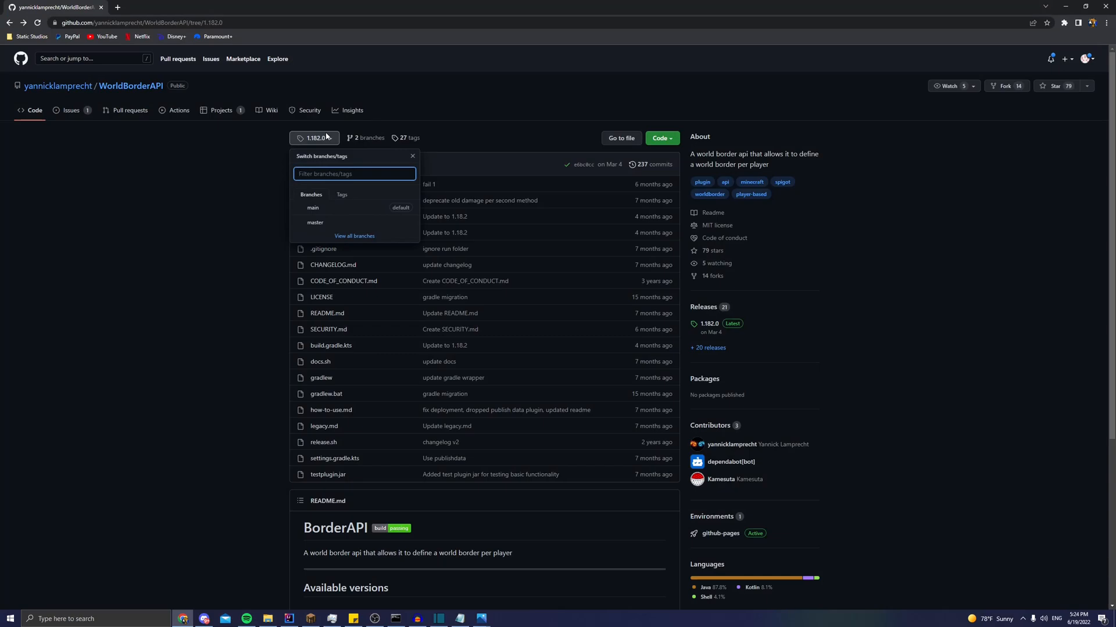
pyautogui.click(341, 195)
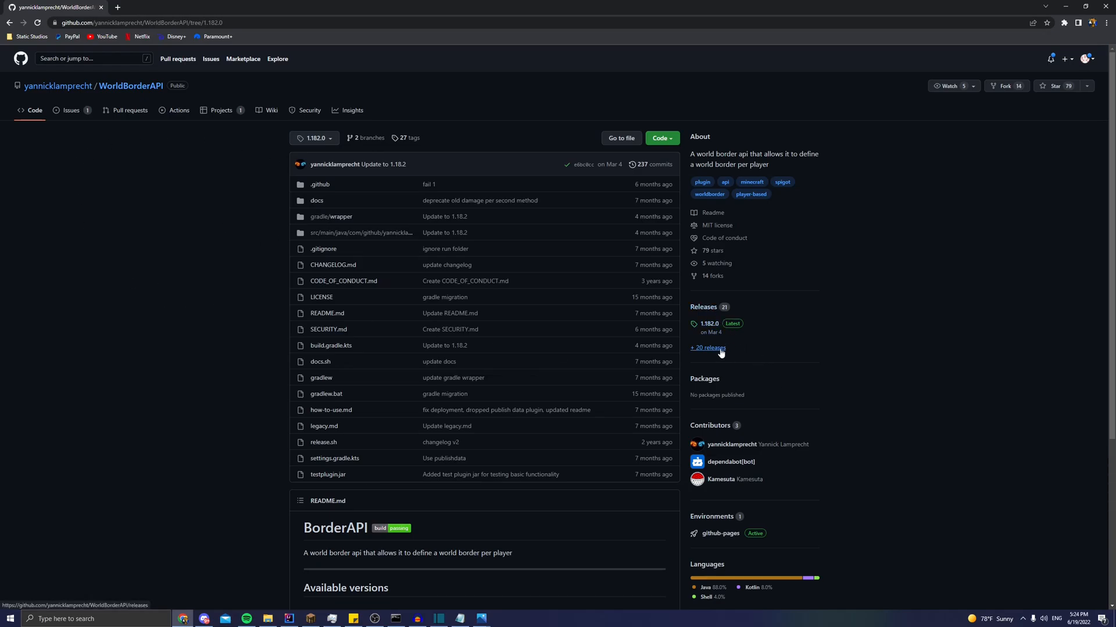
pyautogui.click(708, 324)
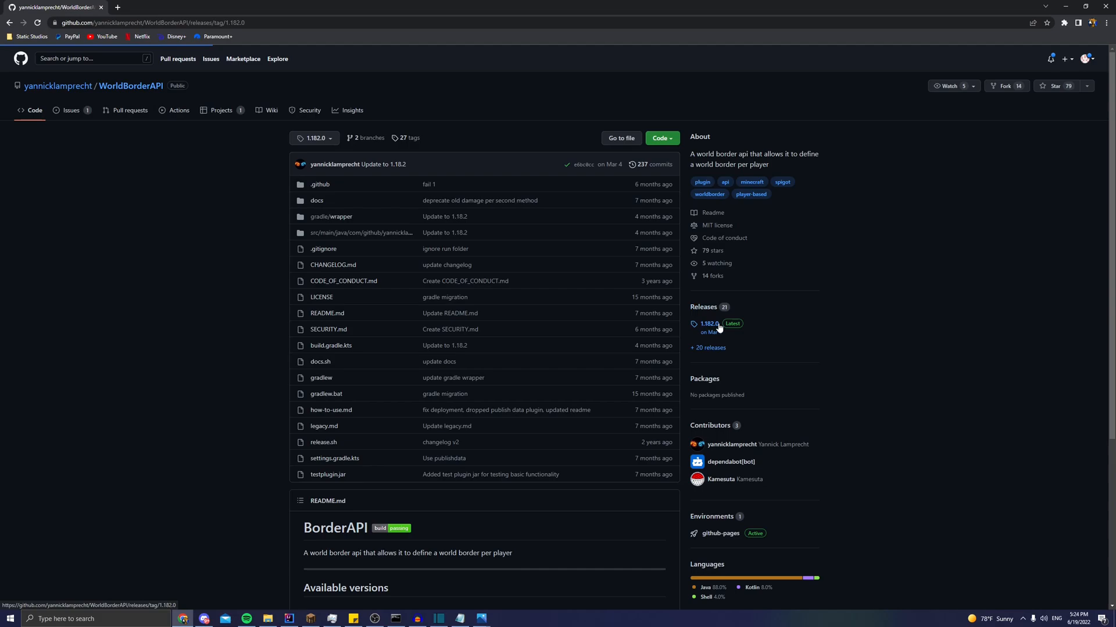
pyautogui.click(706, 323)
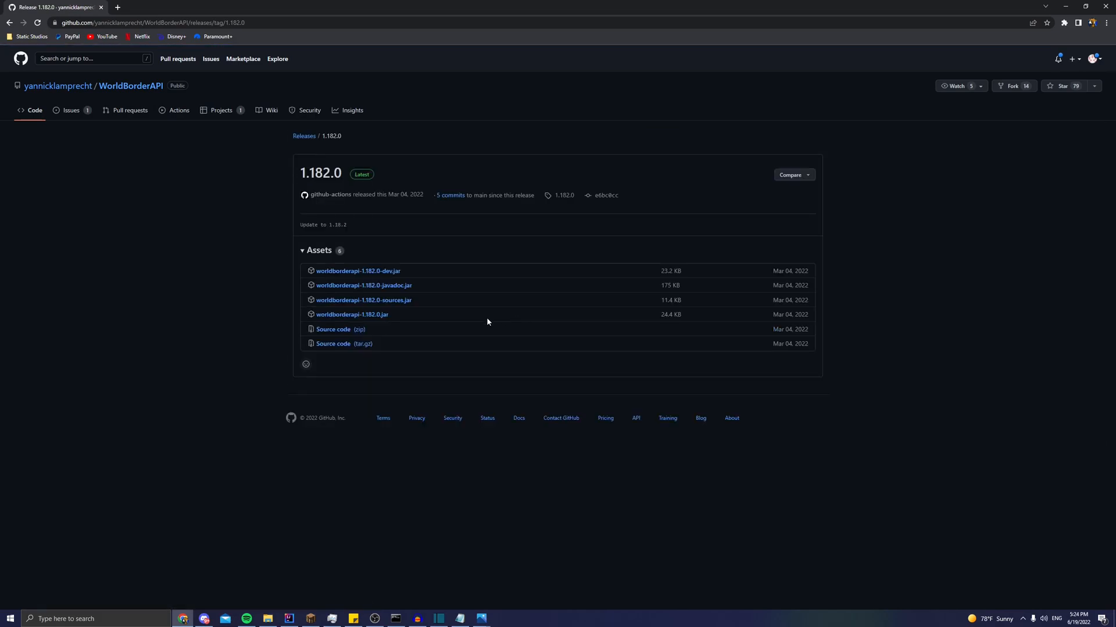
pyautogui.moveTo(472, 330)
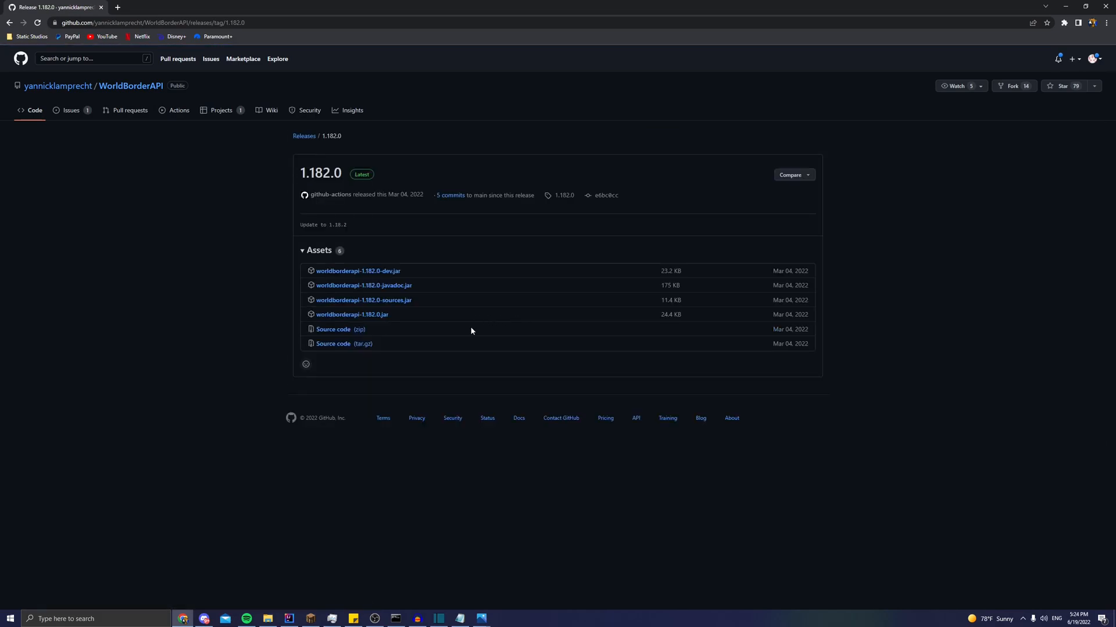
pyautogui.moveTo(350, 317)
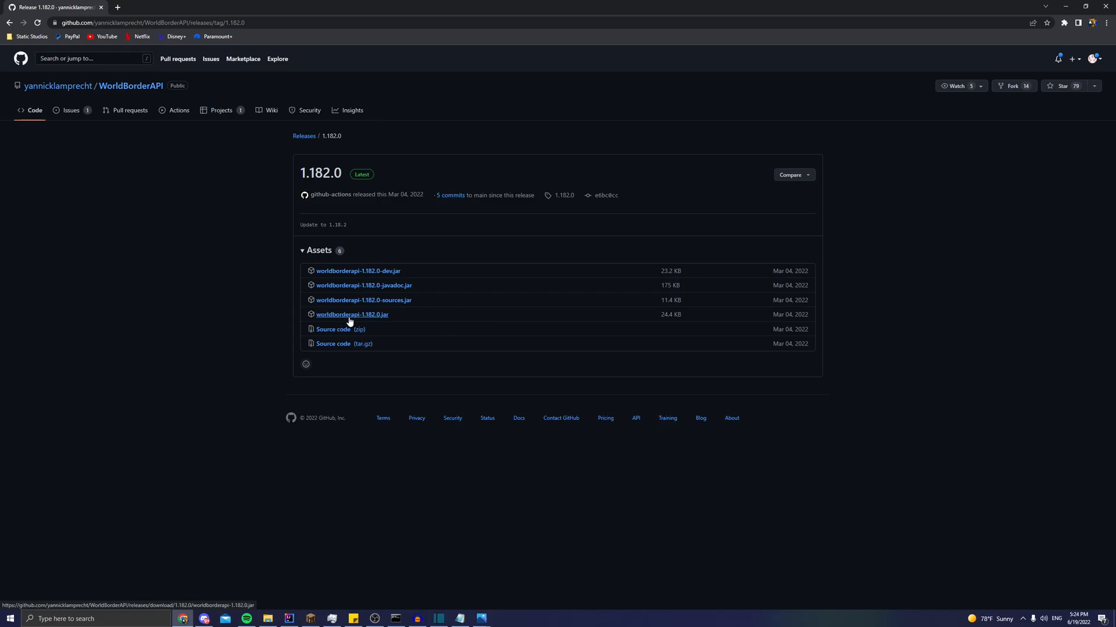
pyautogui.click(351, 315)
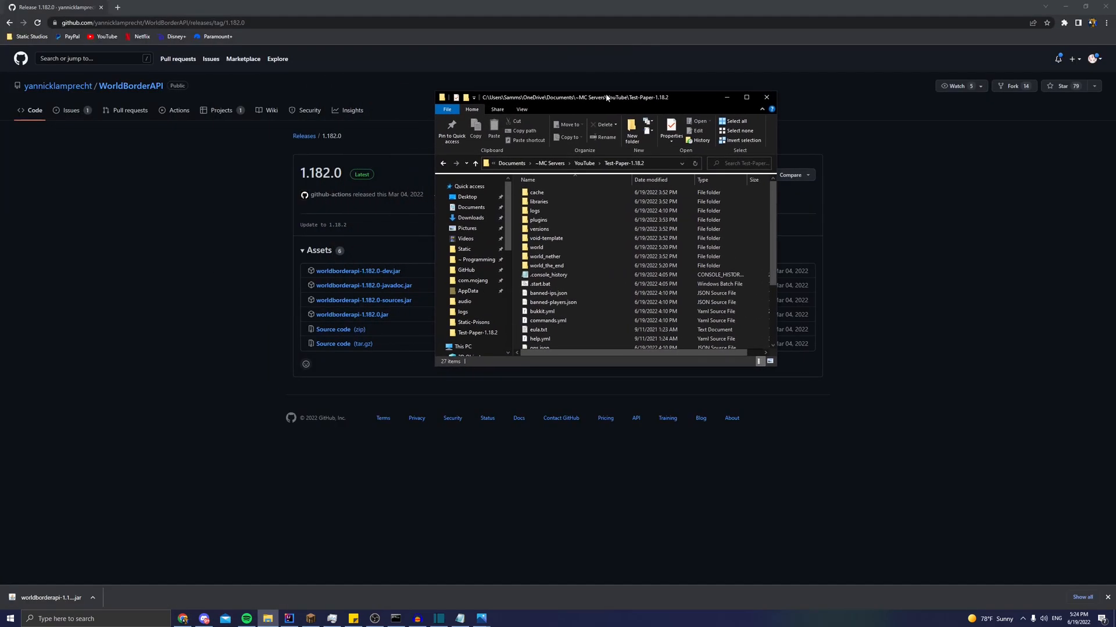
# Step: Enter the plugins folder of the Test-Paper-1.18.2 server
pyautogui.doubleClick(538, 219)
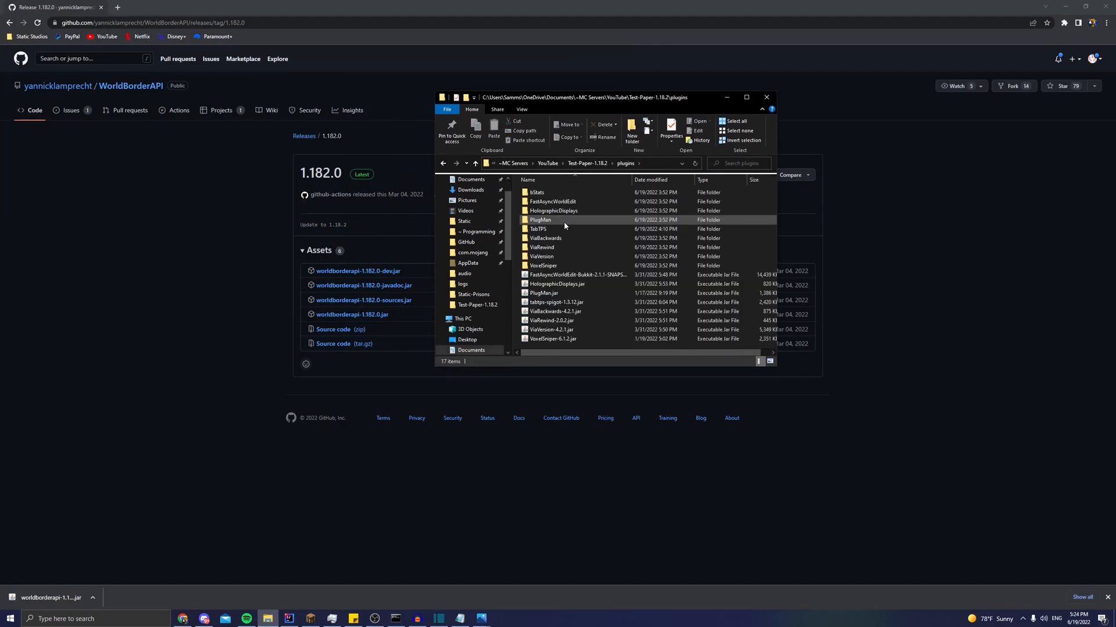
pyautogui.click(765, 97)
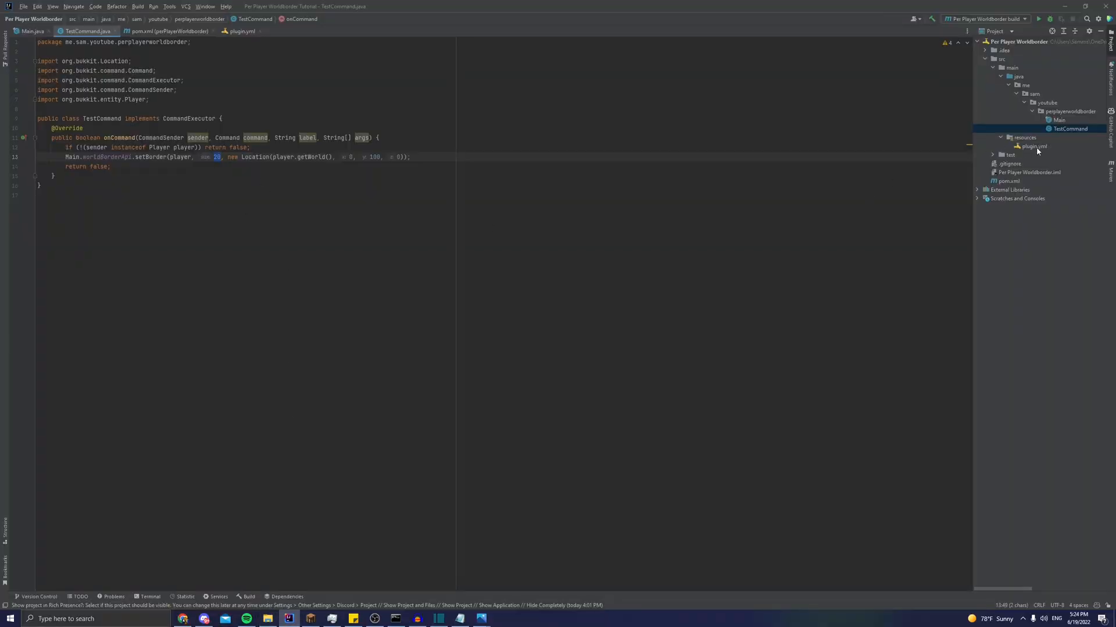
# Step: Add a depend section listing '- WorldBorderAPI' to plugin.yml
pyautogui.click(1033, 146)
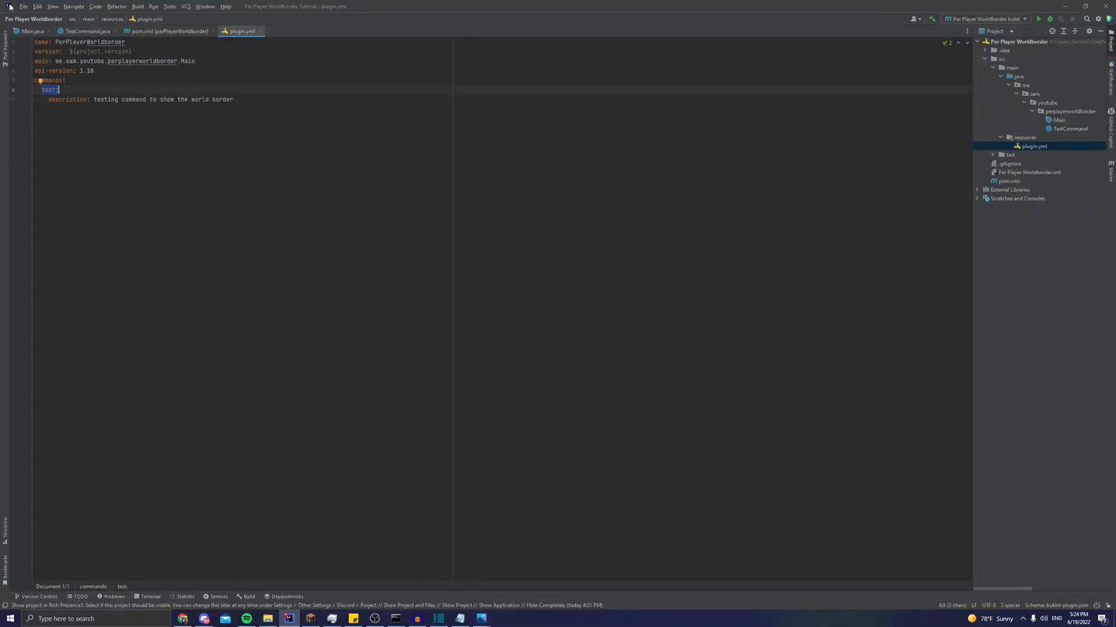
pyautogui.write('depend:')
pyautogui.write('-')
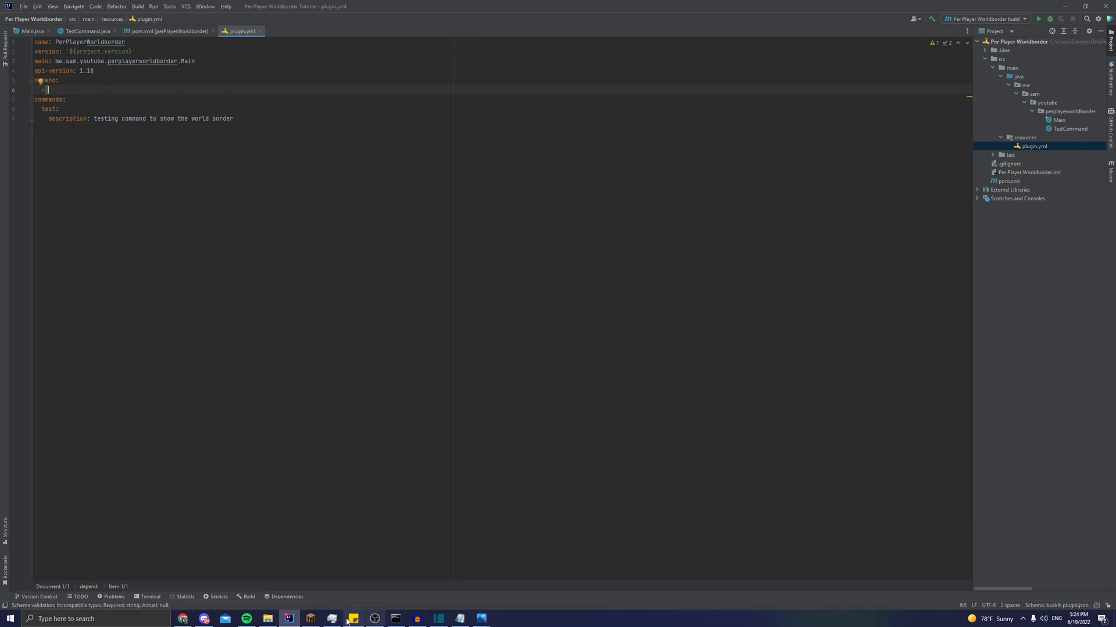
pyautogui.click(267, 619)
pyautogui.write(' WorldBorder')
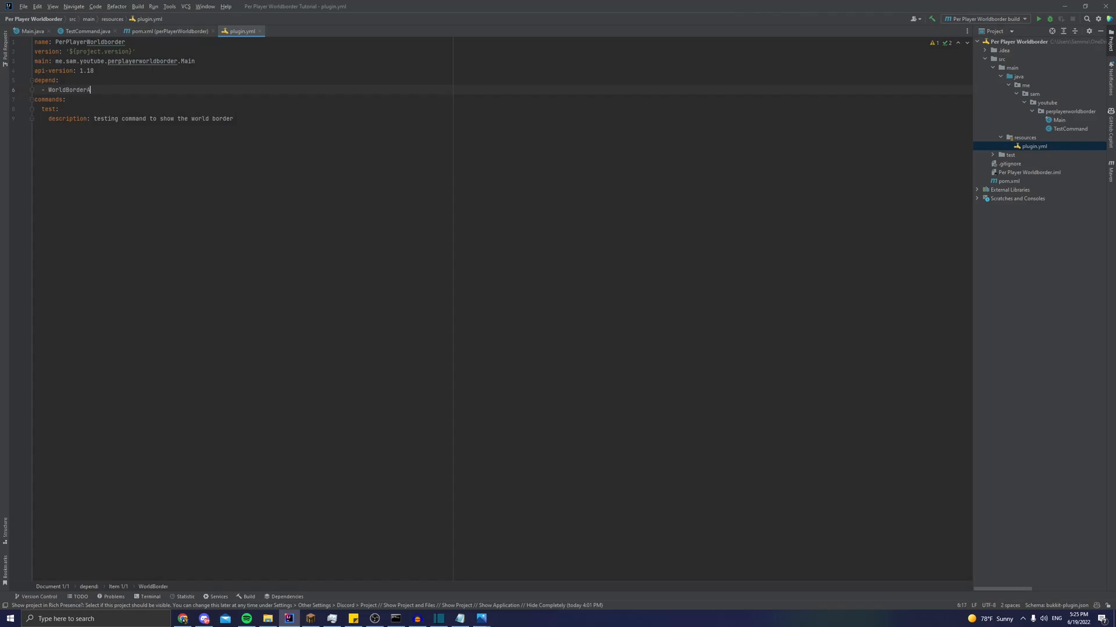
pyautogui.write('API')
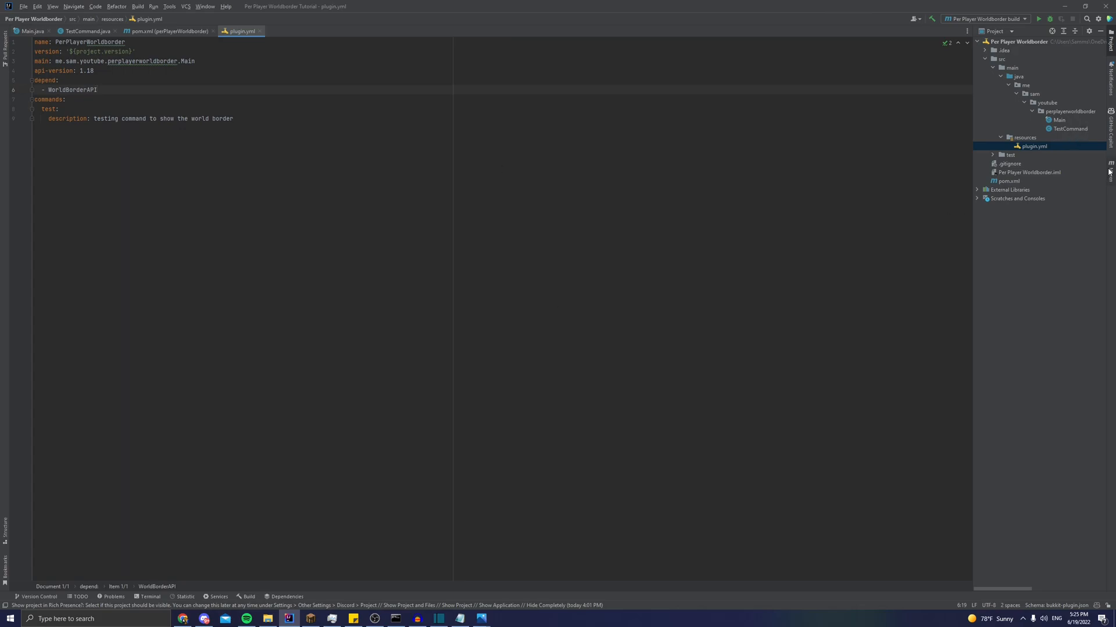
# Step: Run the Maven package goal and select perPlayerWorldborder-1.0-SNAPSHOT.jar in target
pyautogui.click(1107, 163)
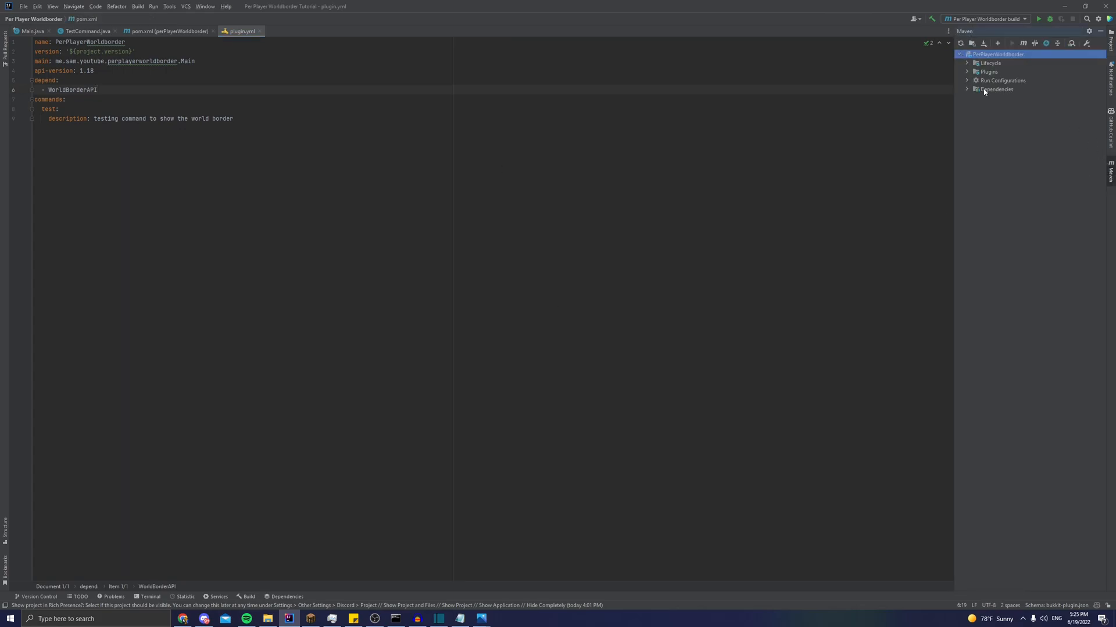
pyautogui.click(966, 71)
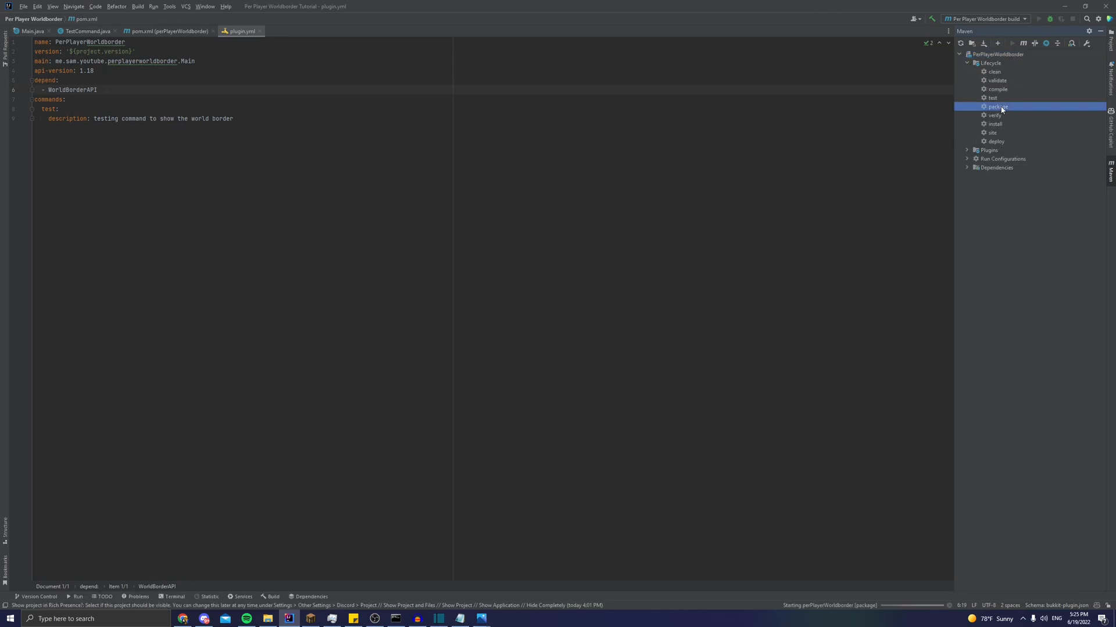
pyautogui.doubleClick(997, 106)
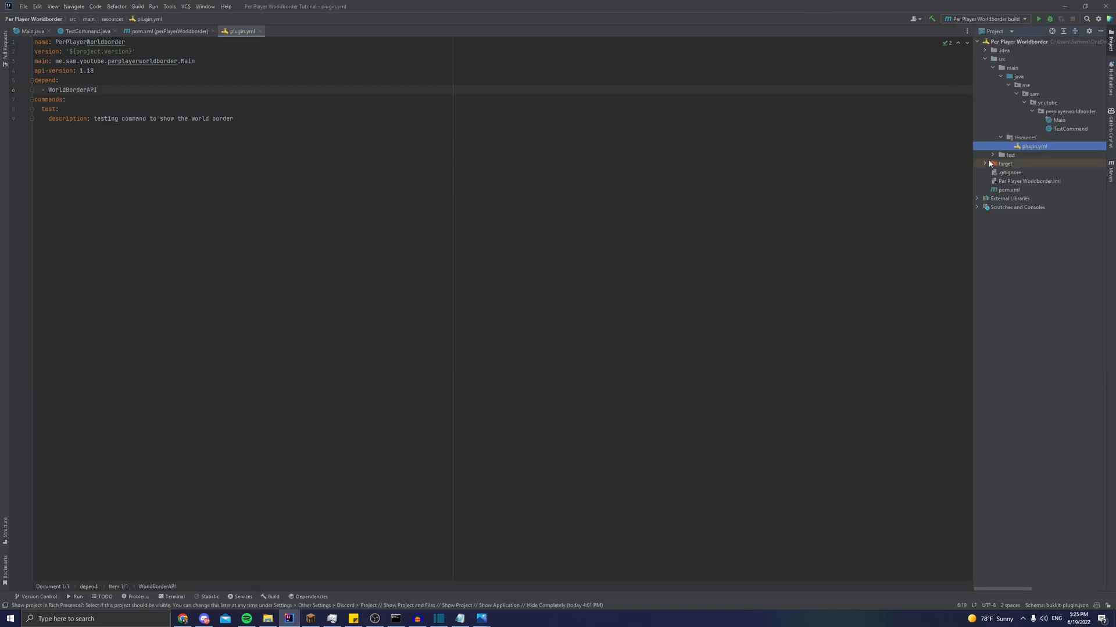
pyautogui.click(984, 163)
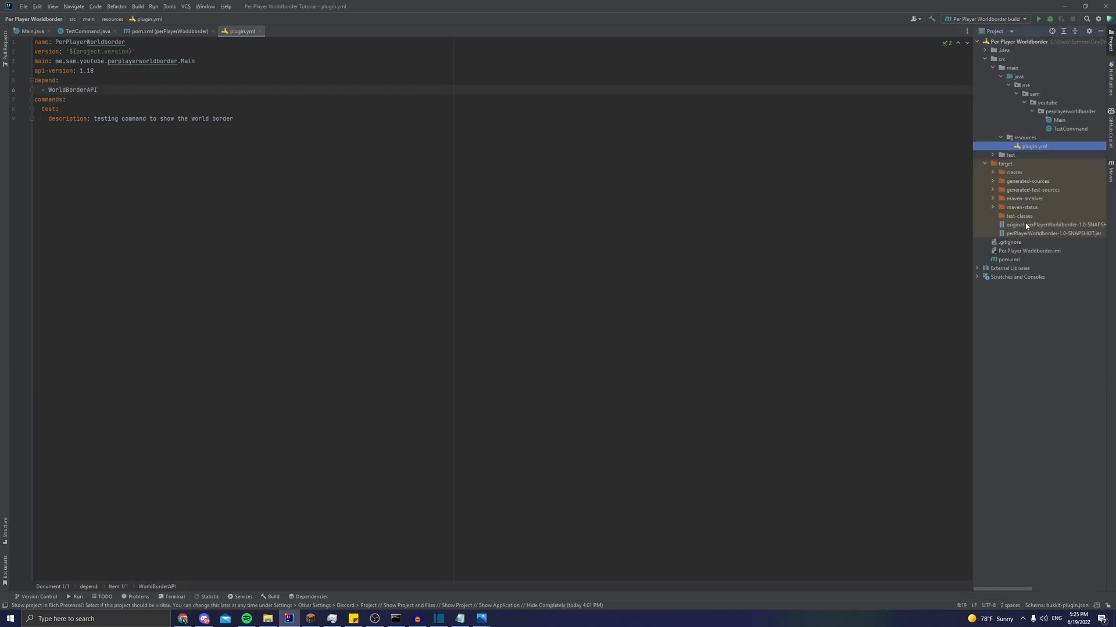
pyautogui.click(1041, 233)
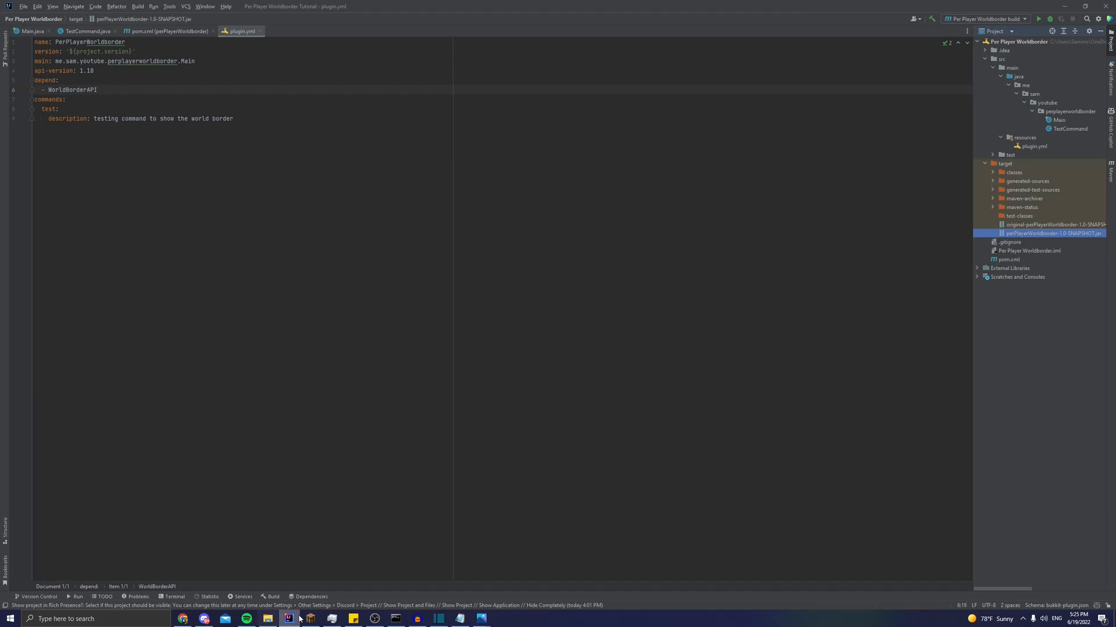
pyautogui.click(266, 620)
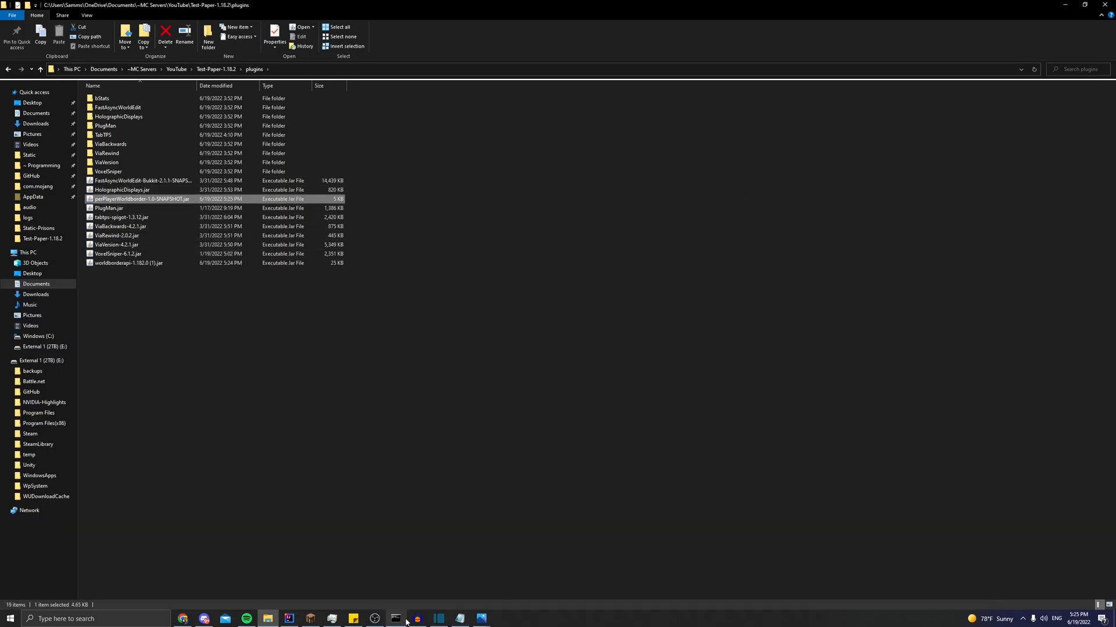
# Step: Shut down the test server by entering stop in its console
pyautogui.click(395, 618)
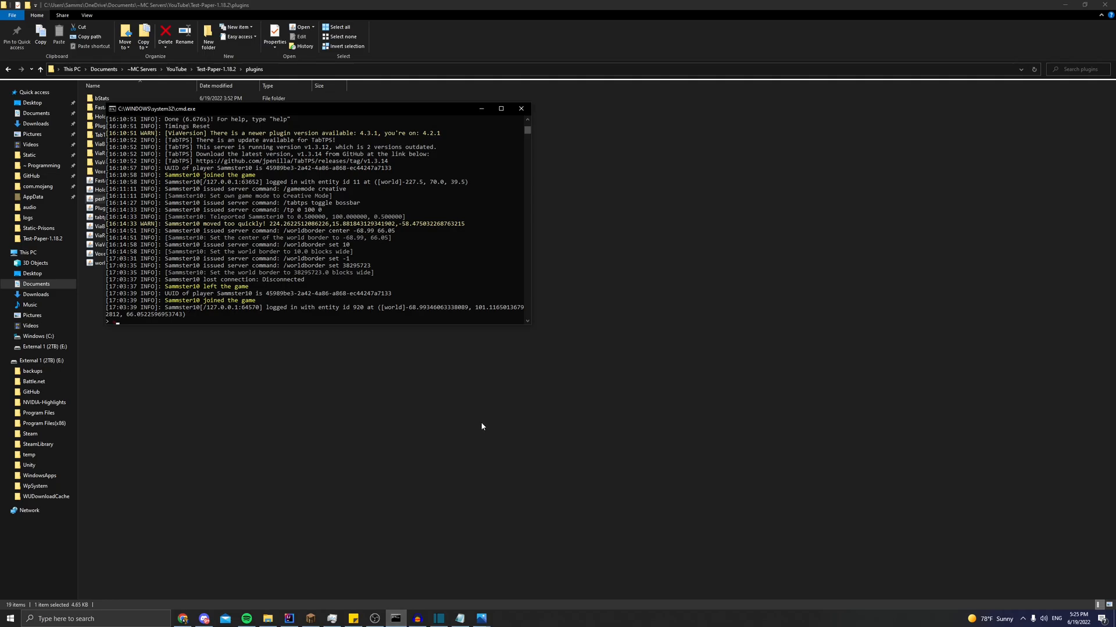
pyautogui.write('stop')
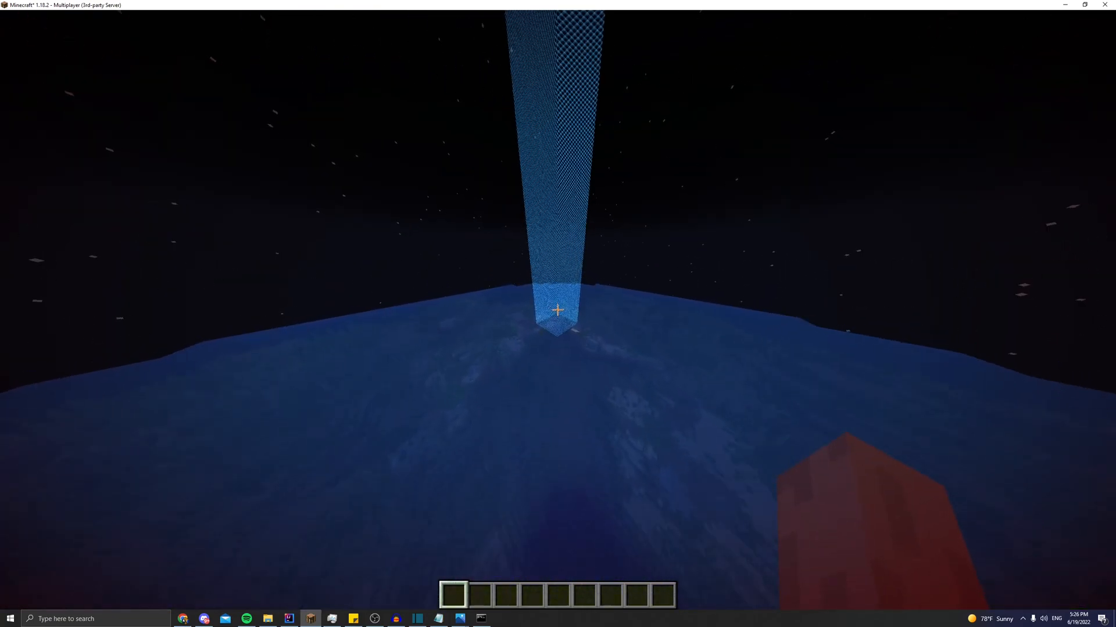
# Step: Leave Minecraft after viewing the world border to return to the IDE
pyautogui.press('F3')
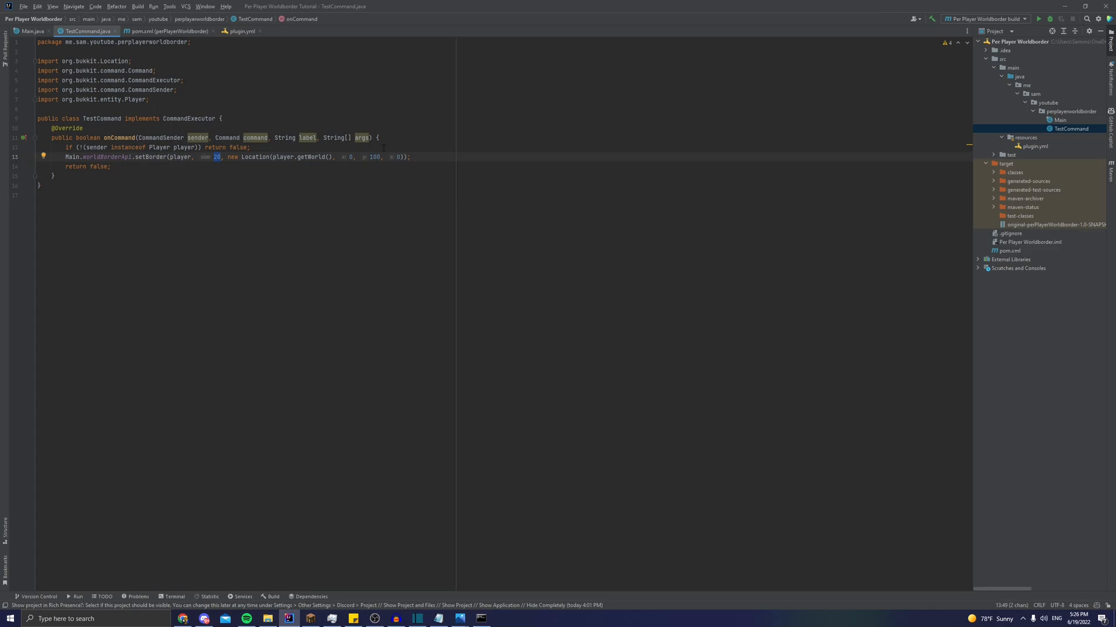
# Step: Change setBorder's size argument from 20 to Integer.parseInt(args[0]) in TestCommand.java
pyautogui.write('Integer.p')
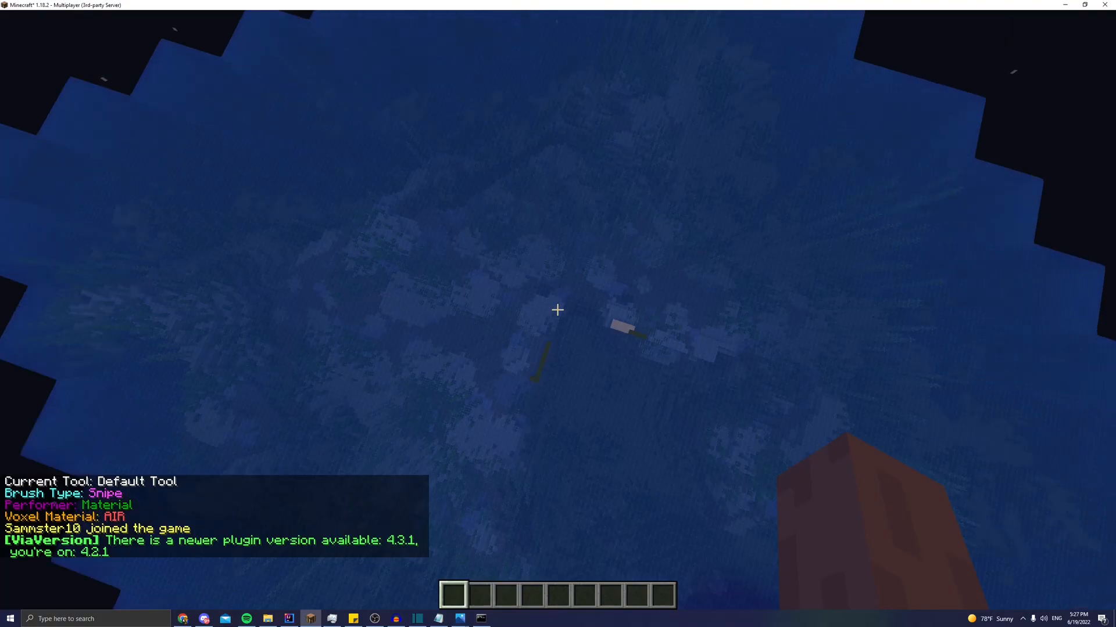
pyautogui.moveTo(557, 312)
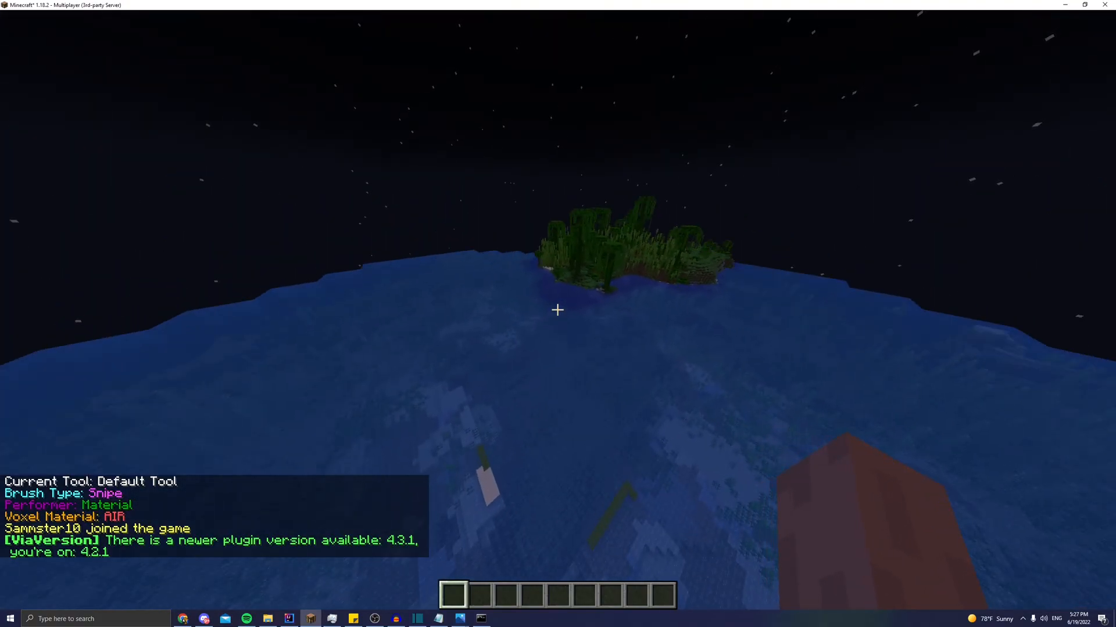
# Step: Run /test and /test 20 in chat to show the blue world border
pyautogui.write('/test')
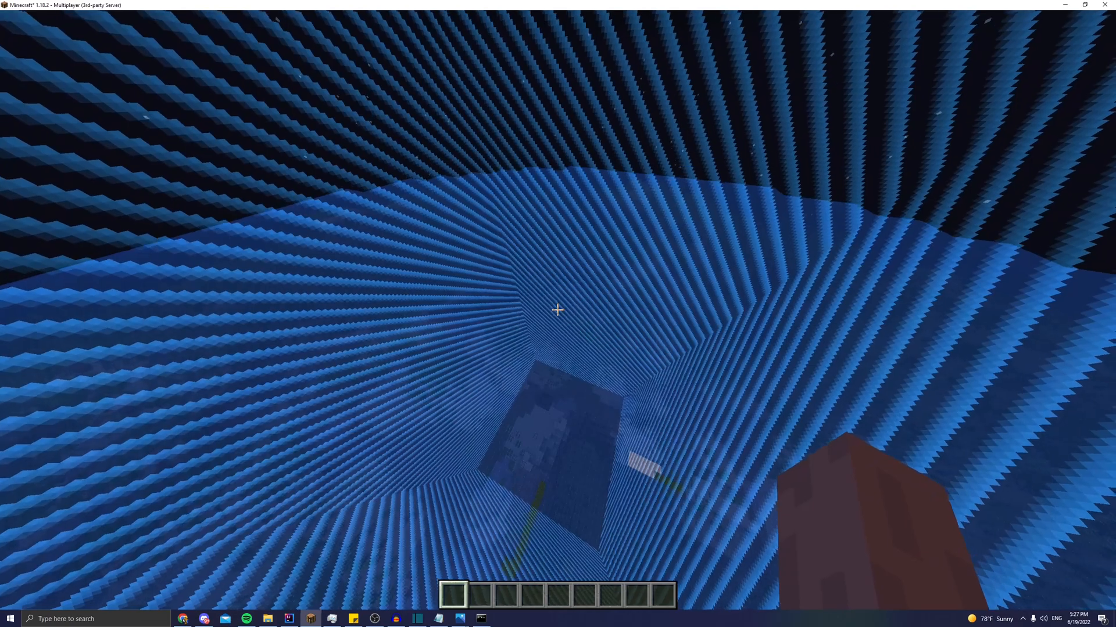
pyautogui.write('/test 20')
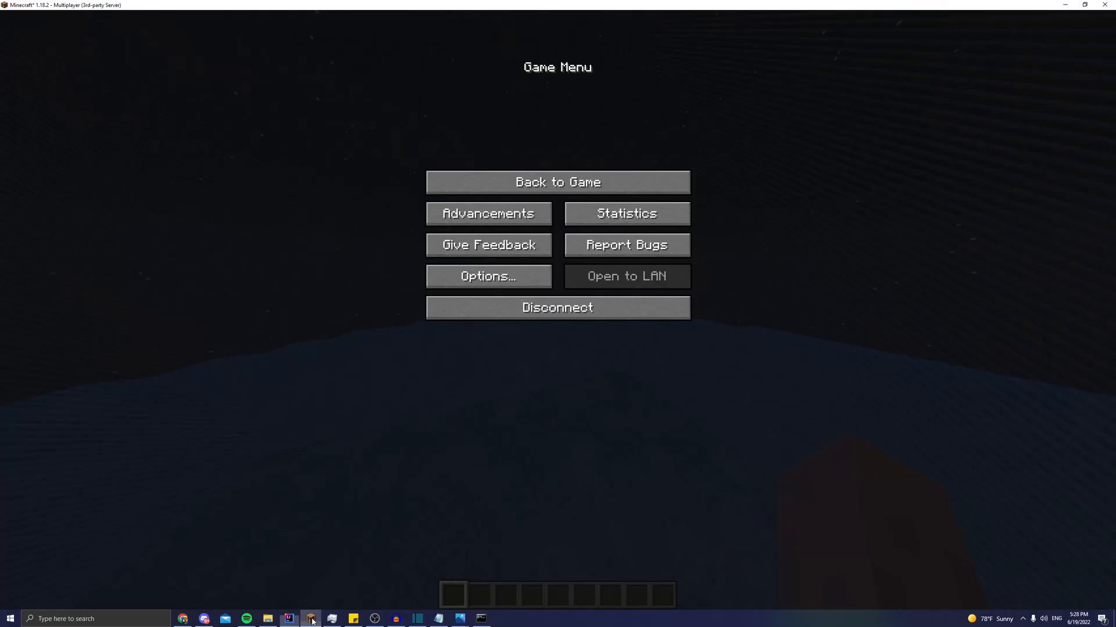
pyautogui.click(560, 181)
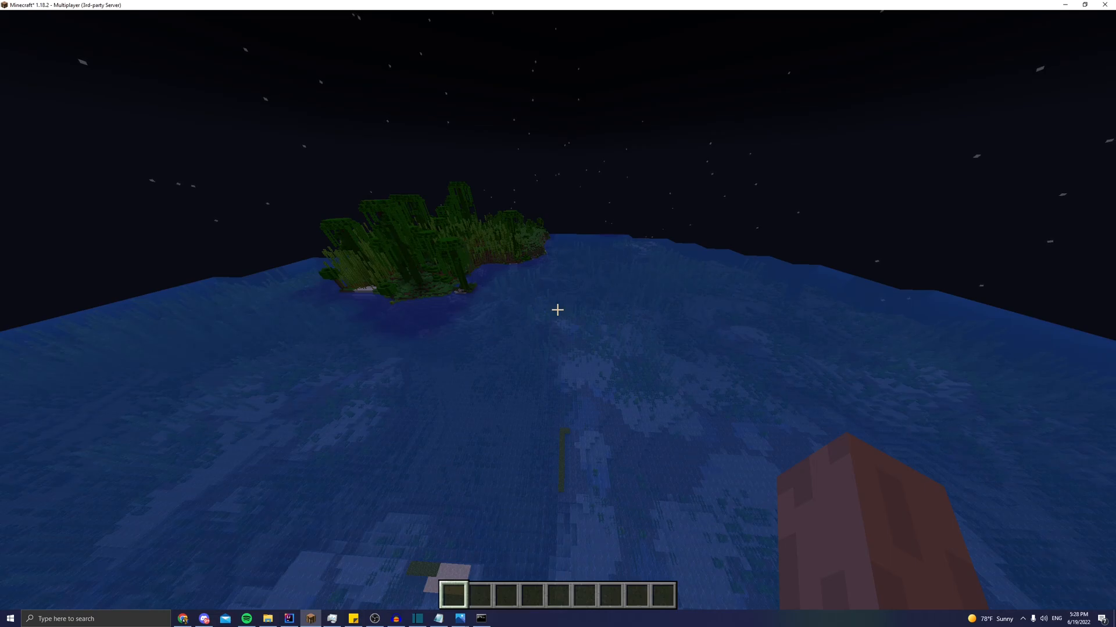
pyautogui.moveTo(557, 311)
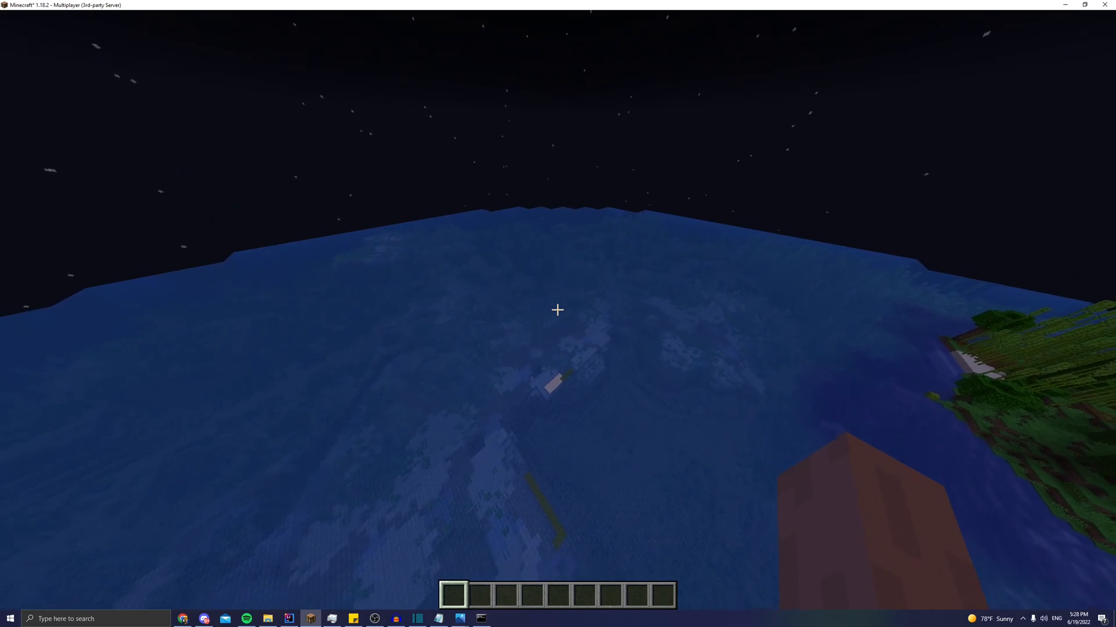
# Step: Run /test again, pause the game, and bring up the WorldBorderAPI release page
pyautogui.write('/test')
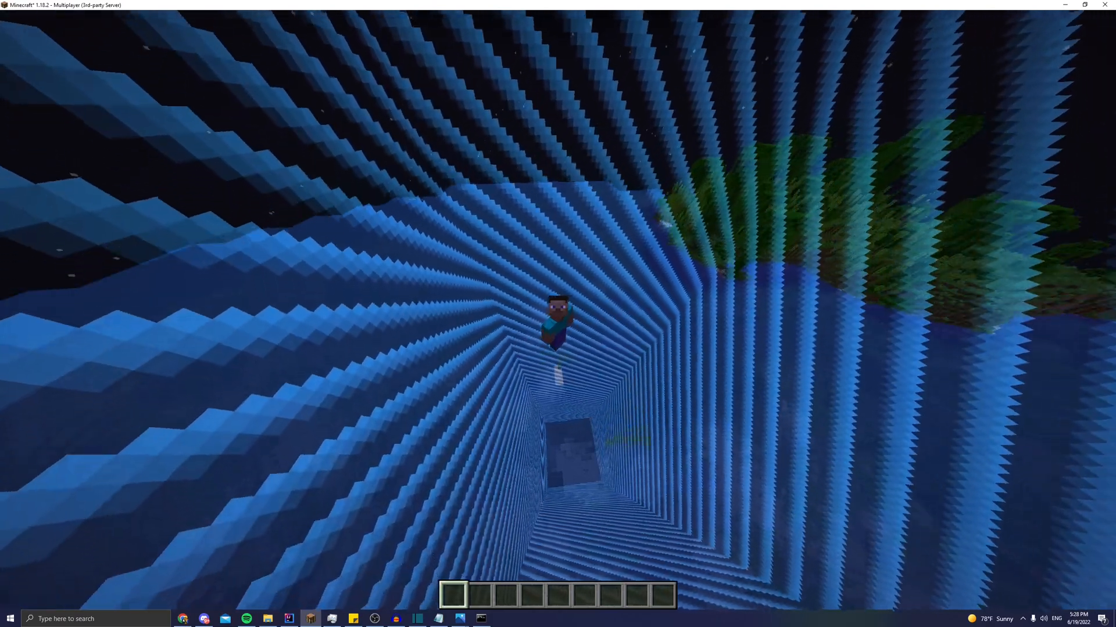
pyautogui.press('Escape')
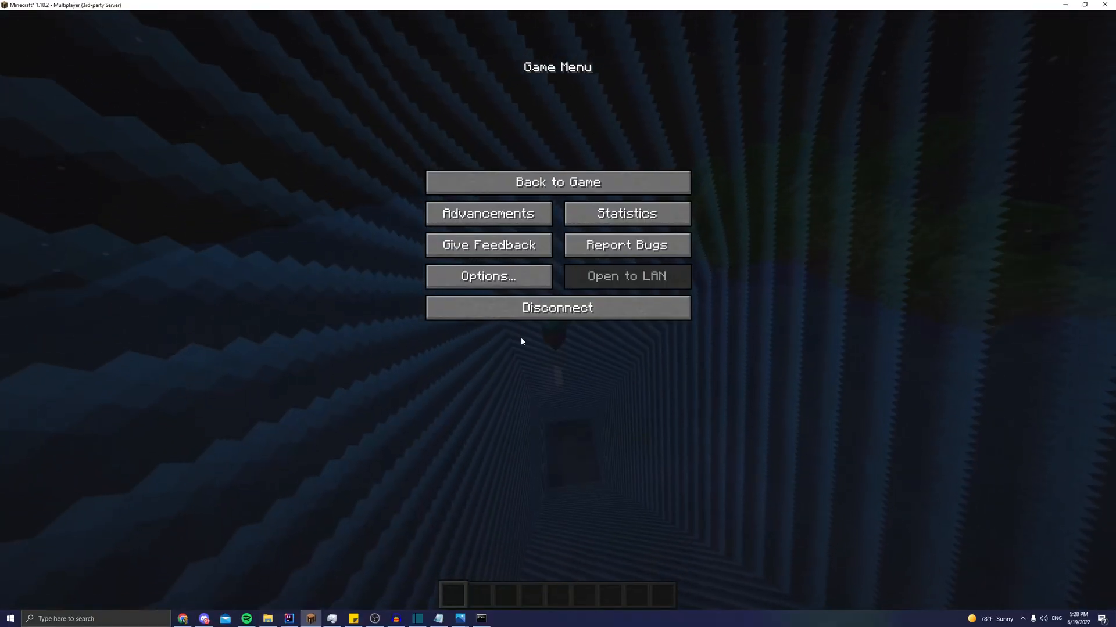
pyautogui.click(182, 618)
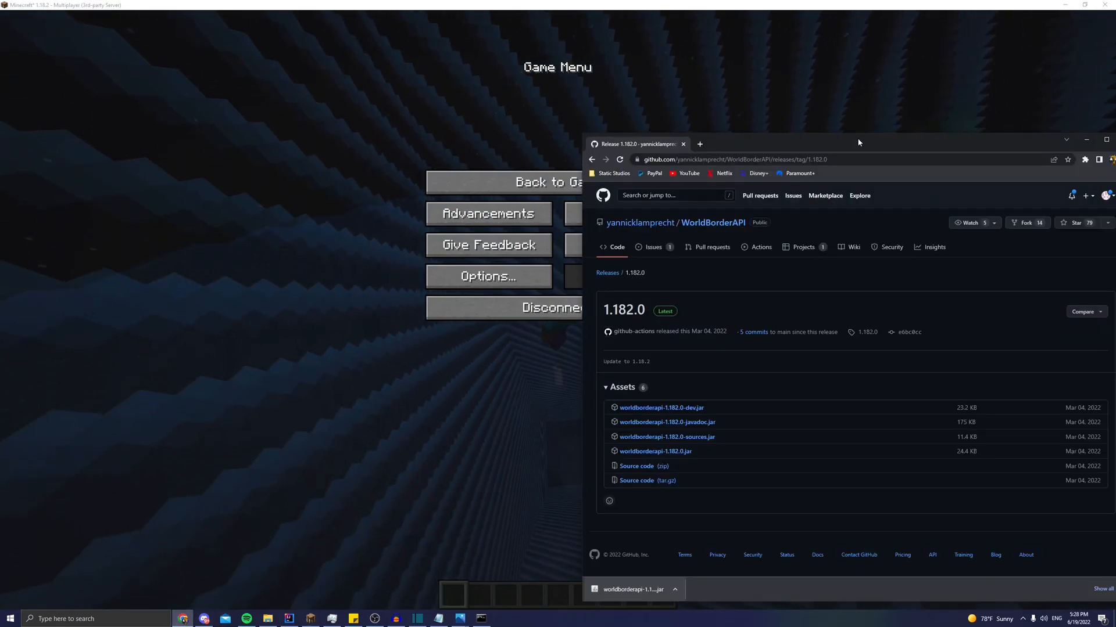